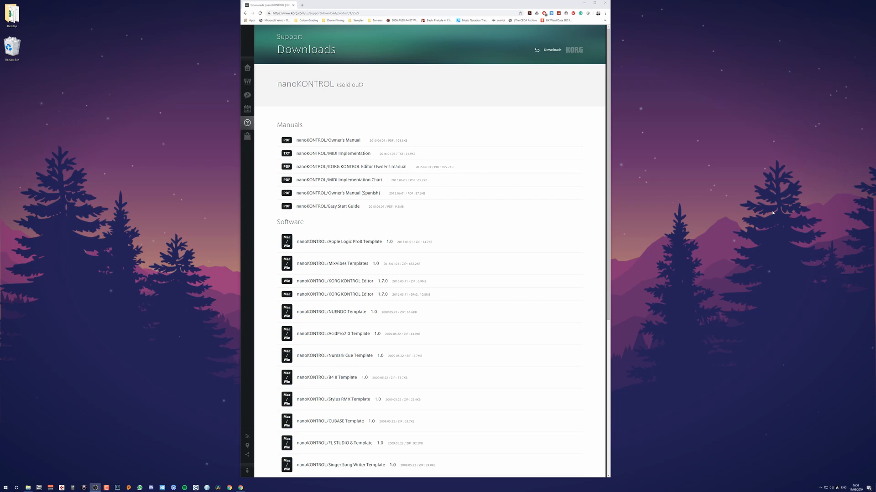
Step: Confirm nanoKONTROL2 as the target device and recentre the Korg Kontrol Editor window
scroll("down", 3)
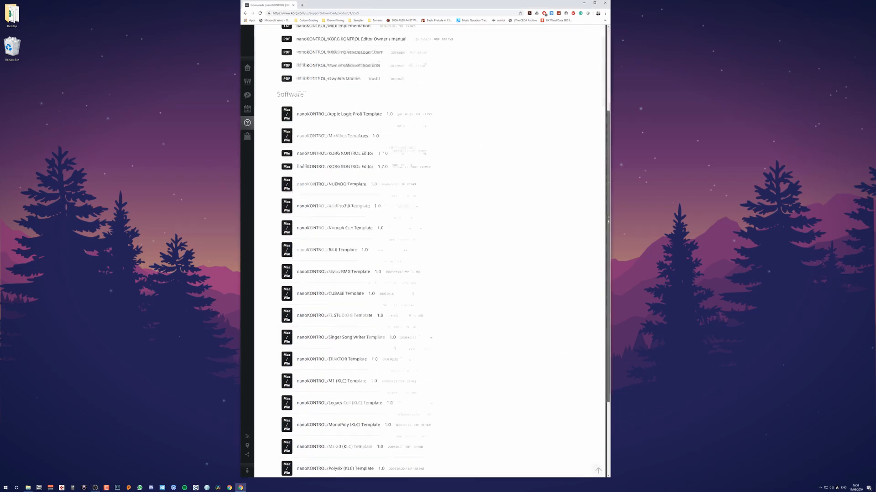
scroll("down", 3)
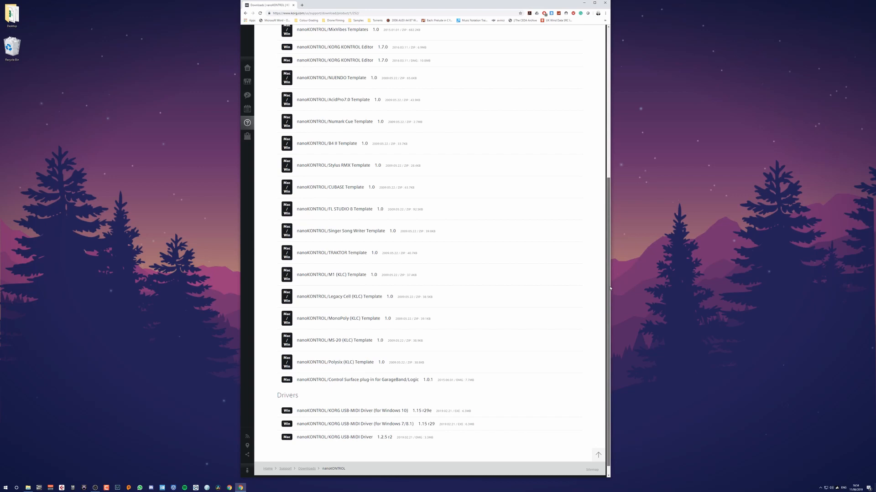
mouse_move(463, 366)
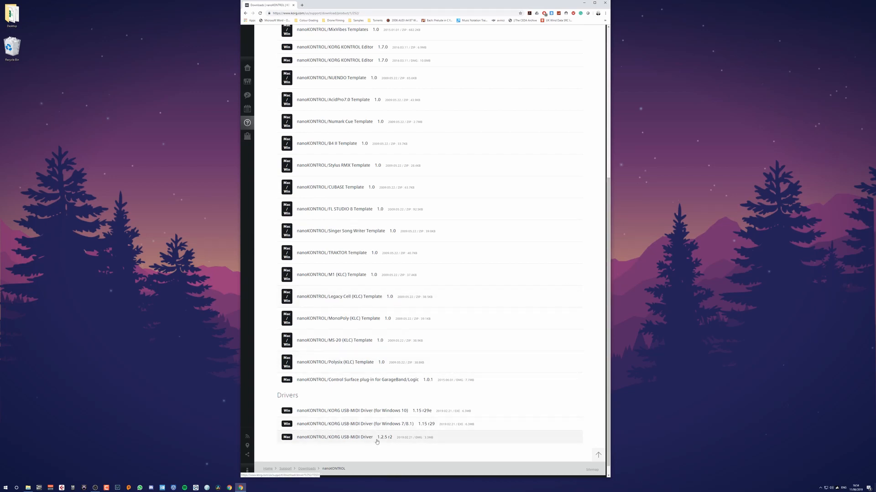
mouse_move(348, 447)
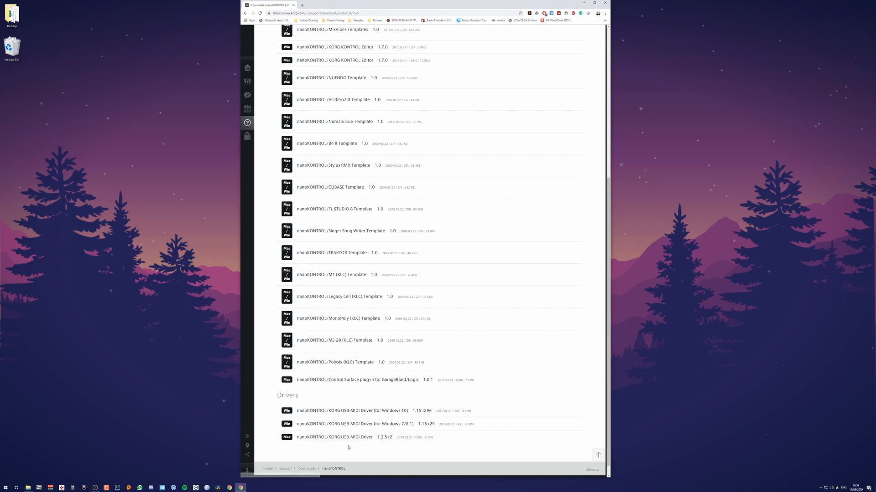
mouse_move(346, 437)
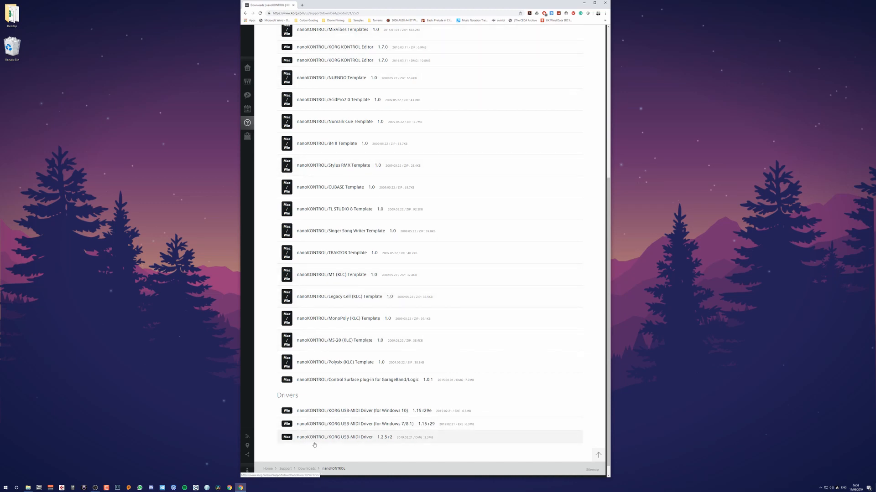
mouse_move(428, 444)
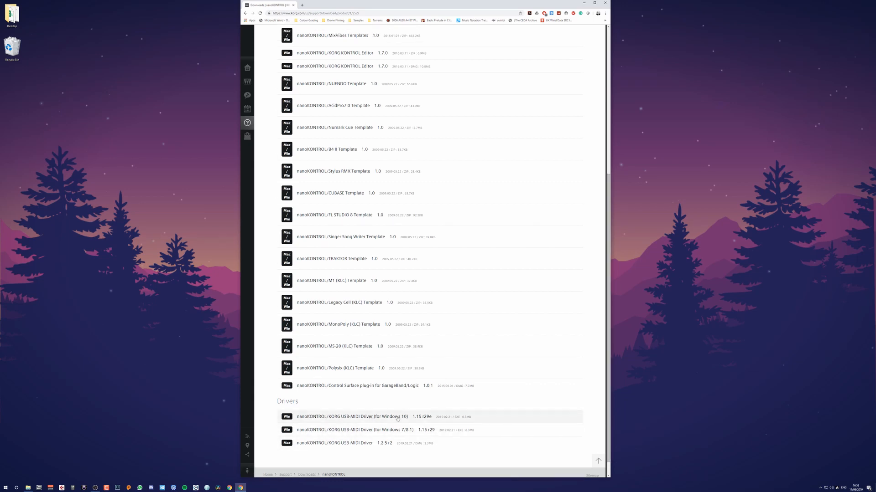
scroll("up", 3)
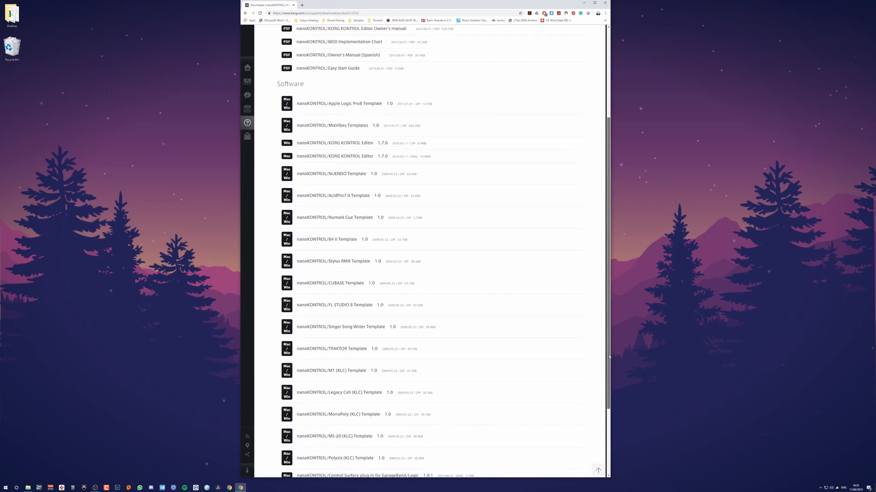
scroll("down", 3)
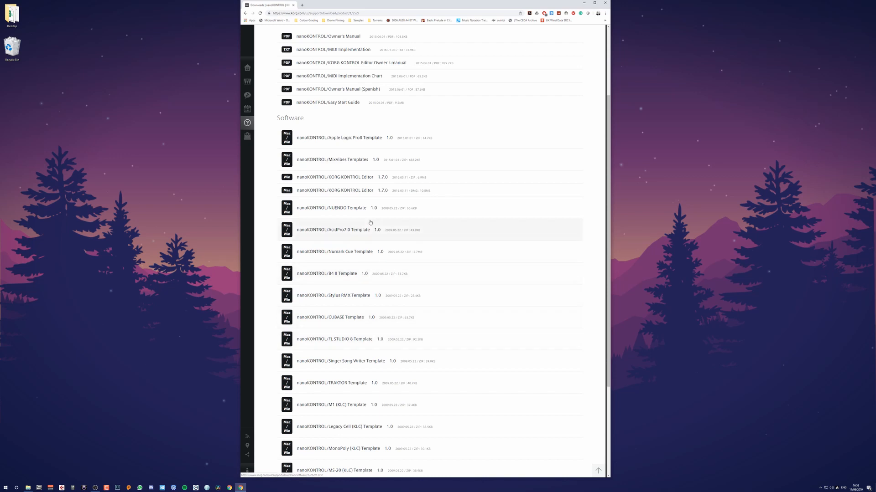
mouse_move(373, 197)
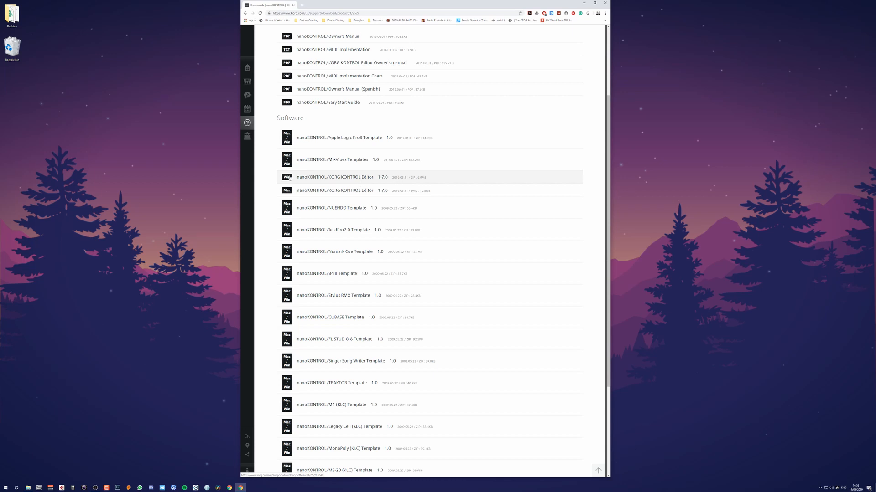
mouse_move(344, 188)
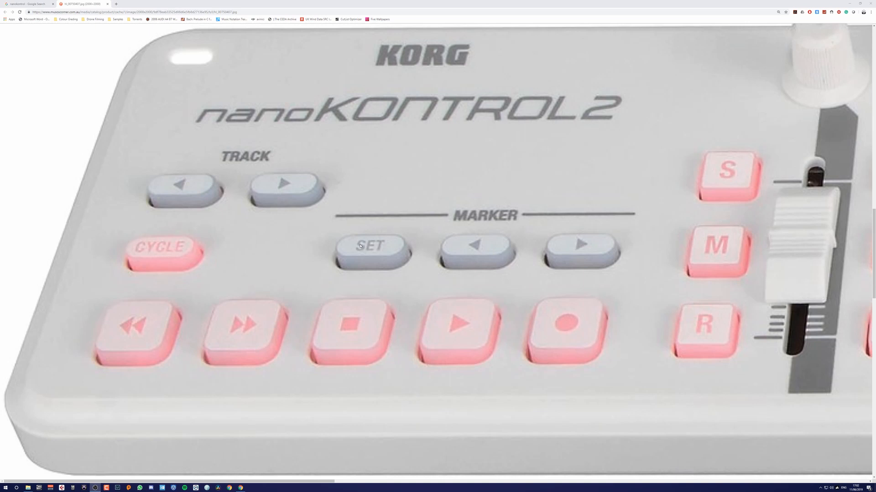
mouse_move(353, 261)
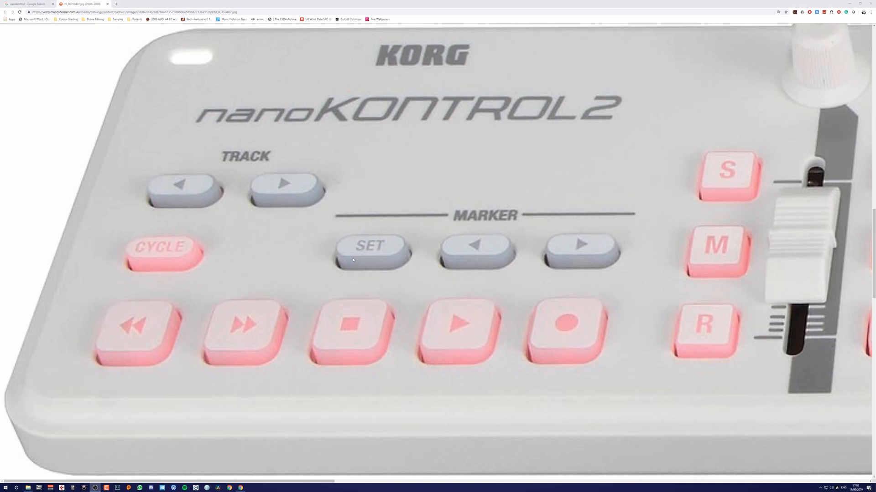
mouse_move(279, 231)
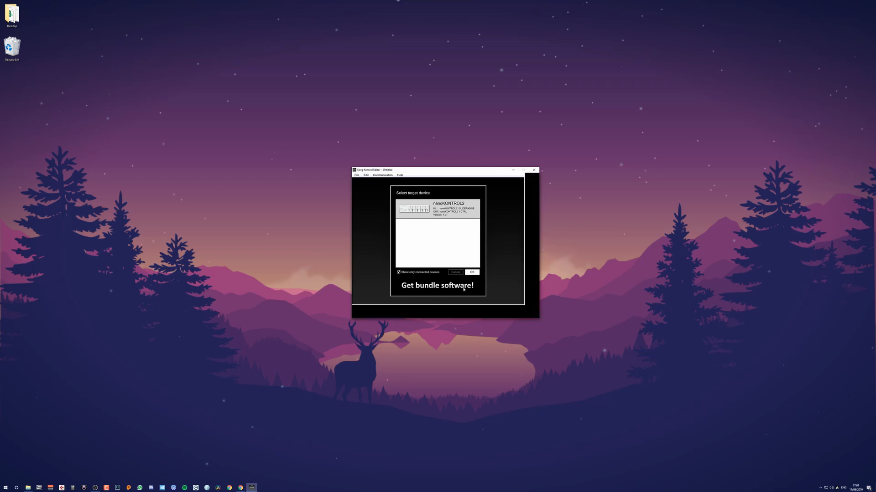
left_click(472, 272)
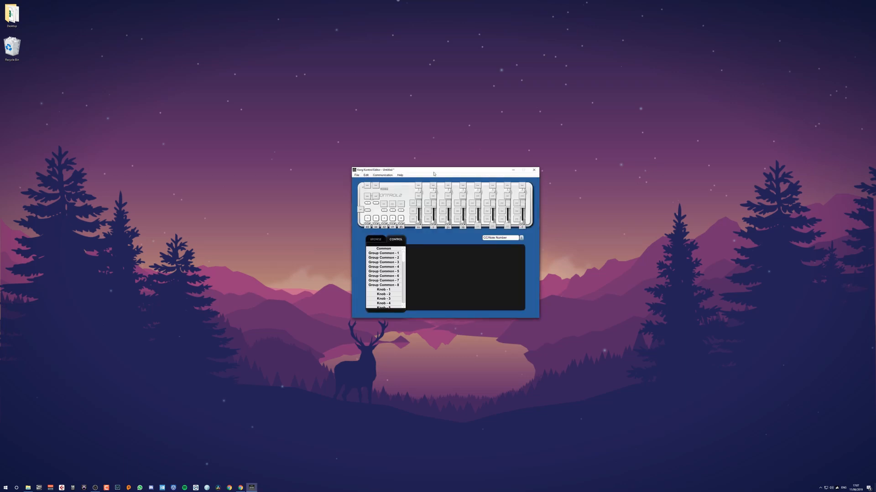
left_click_drag(435, 170, 408, 161)
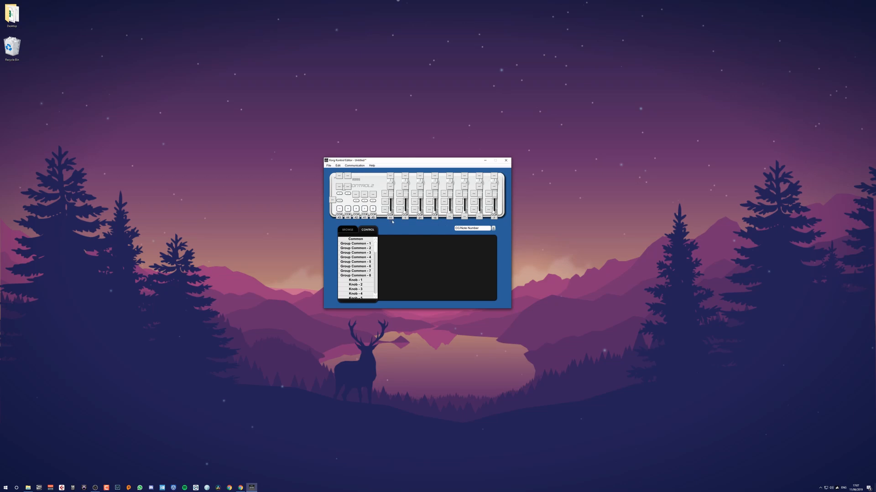
mouse_move(419, 219)
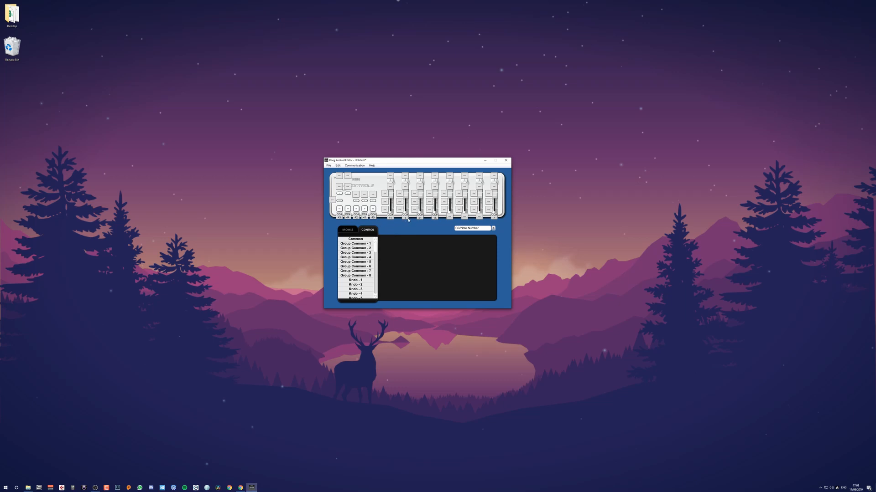
mouse_move(423, 227)
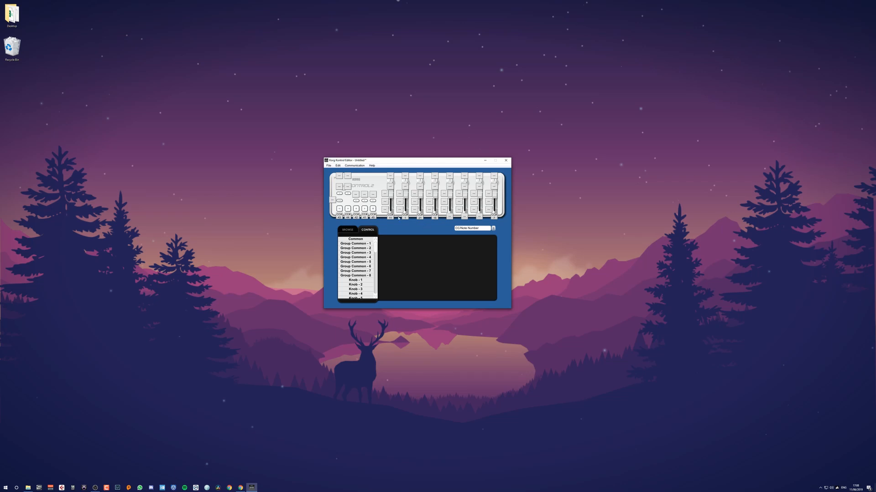
mouse_move(390, 224)
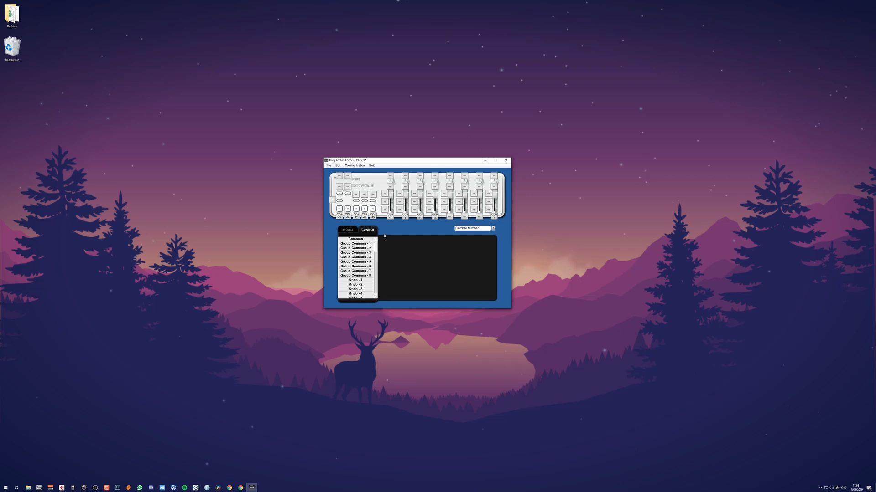
mouse_move(406, 231)
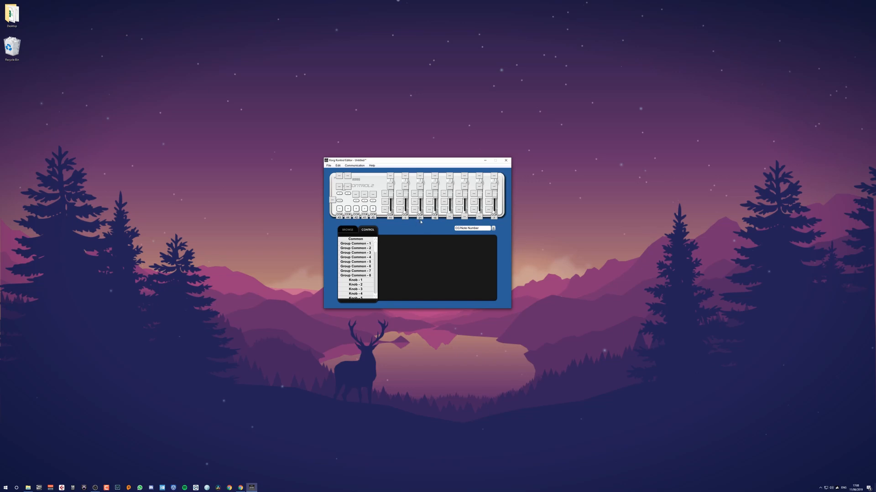
mouse_move(422, 221)
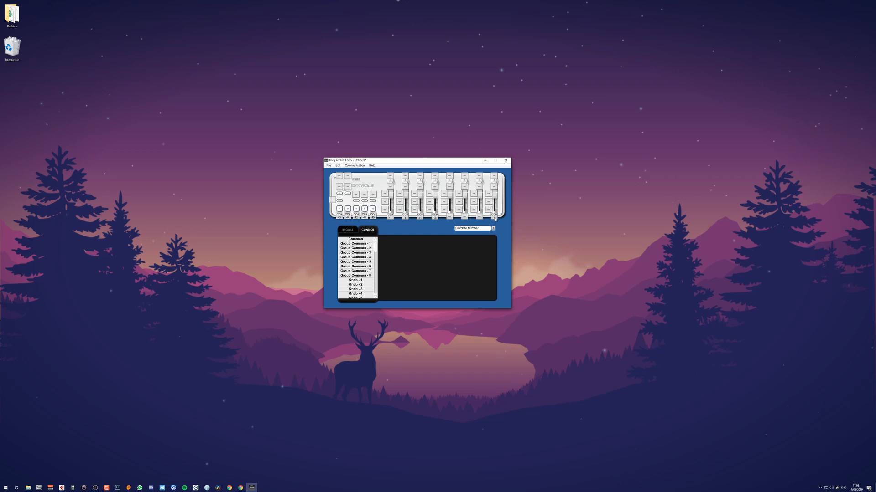
mouse_move(410, 223)
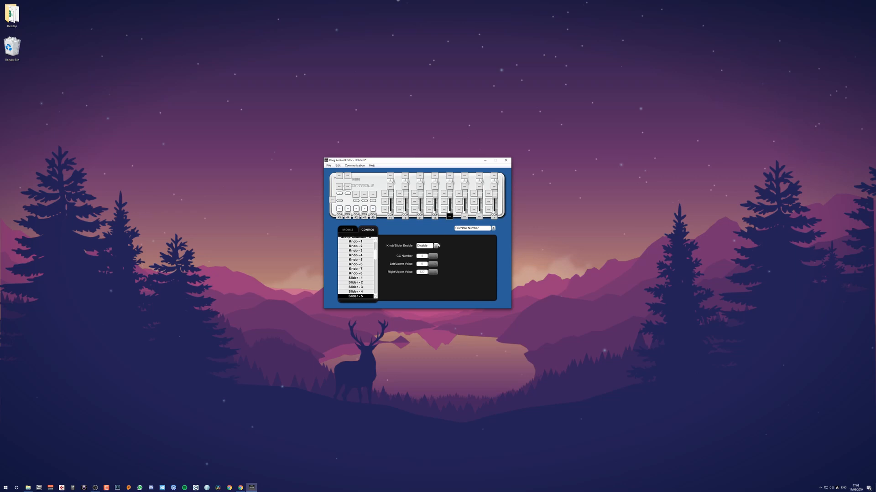
left_click(436, 245)
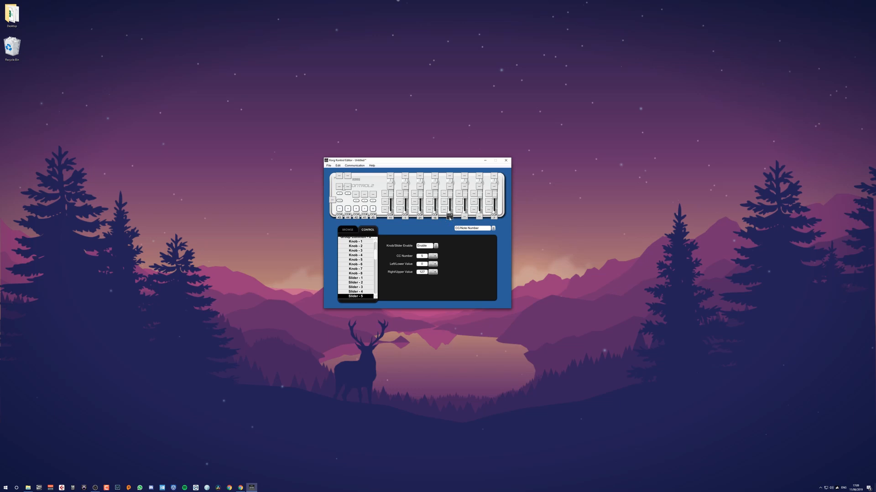
mouse_move(450, 219)
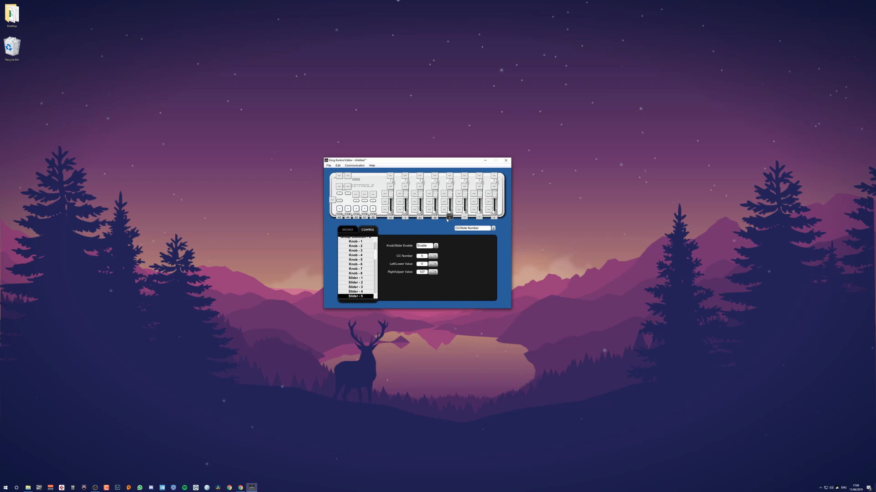
mouse_move(441, 231)
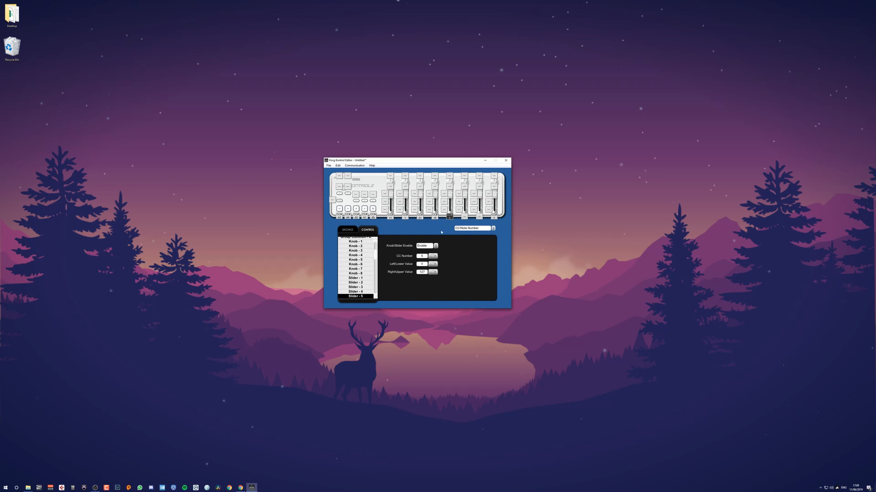
left_click(427, 246)
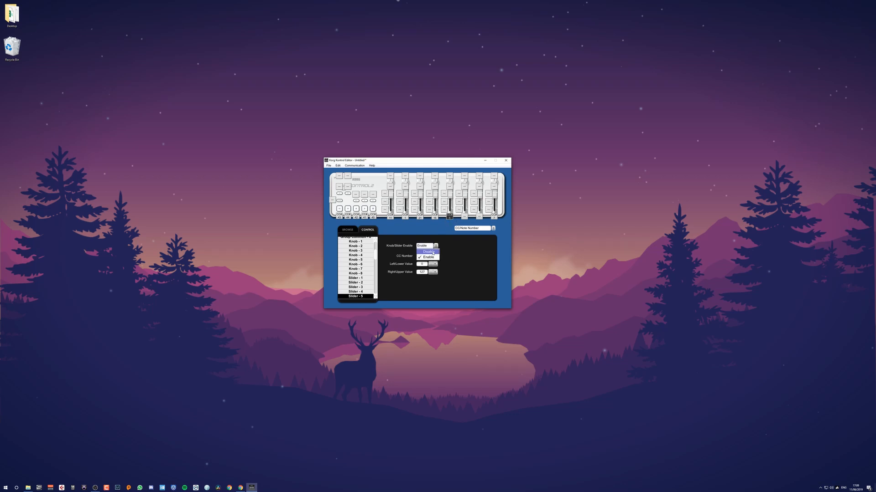
left_click(428, 251)
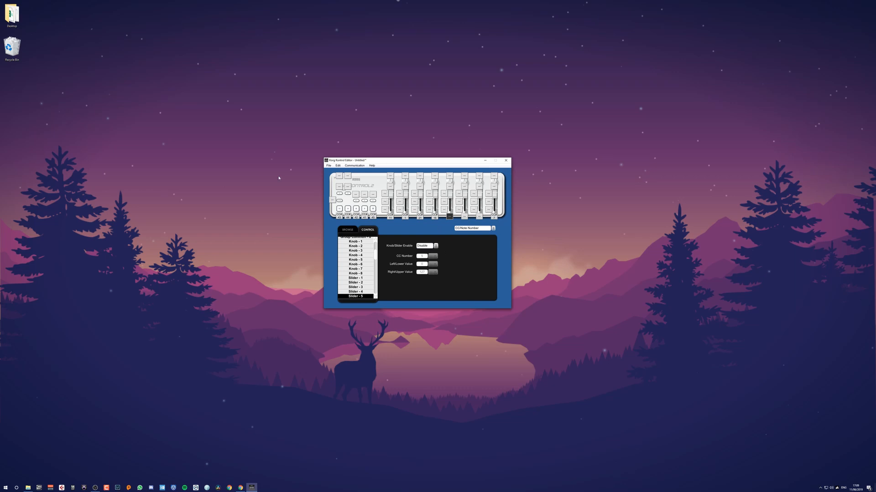
mouse_move(378, 214)
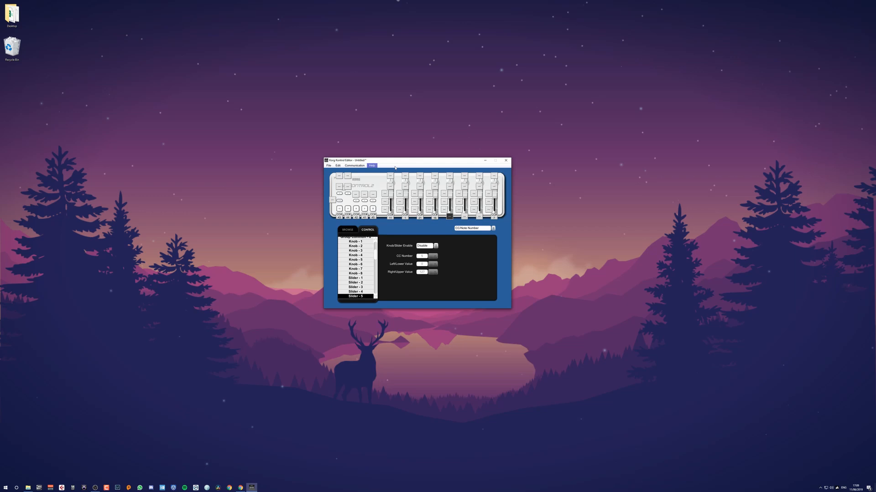
Step: Save the edited scene as a new file from the File menu
left_click(330, 165)
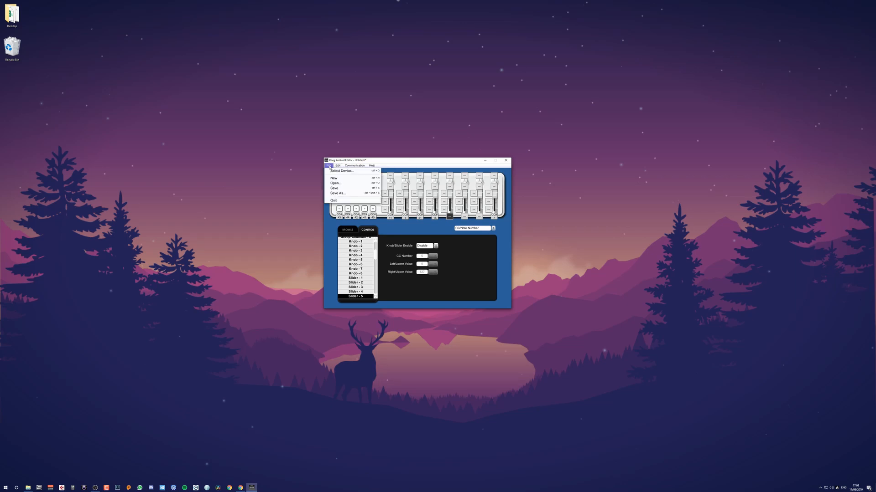
left_click(329, 165)
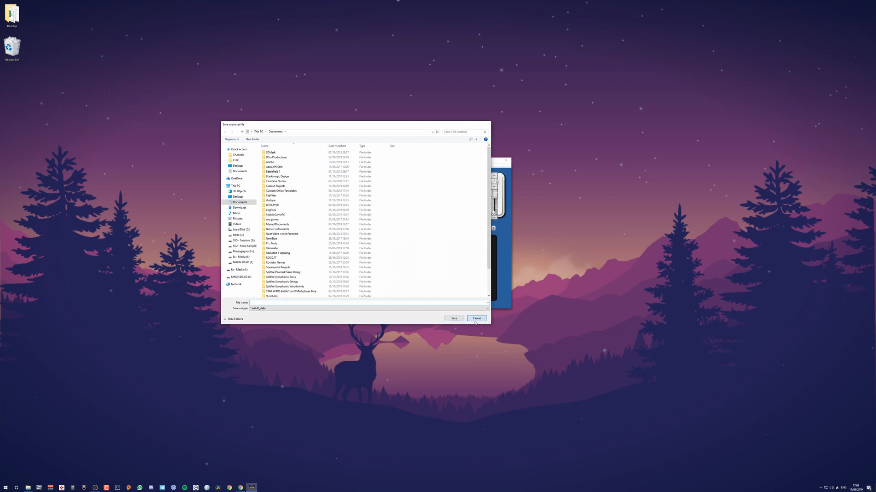
left_click(476, 318)
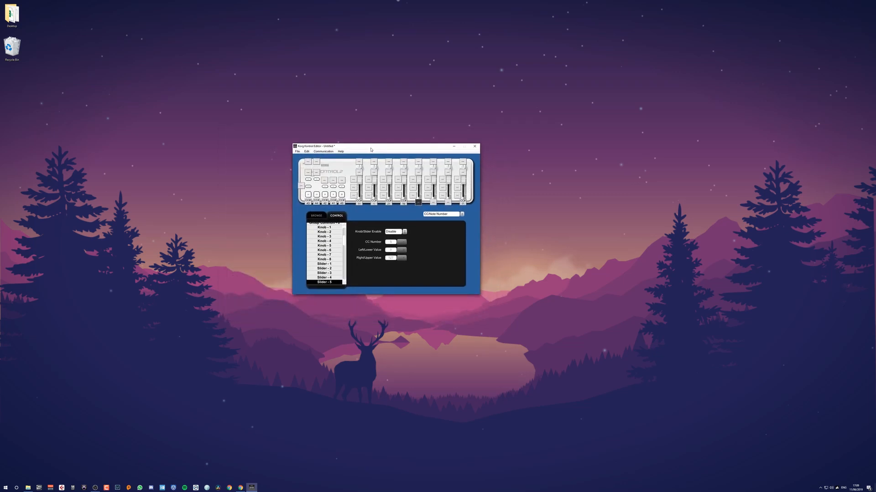
left_click(297, 152)
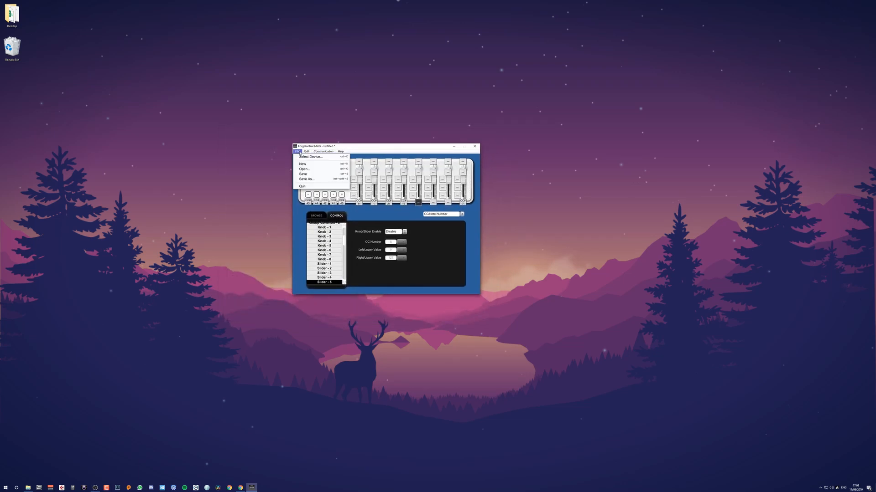
Step: Write the scene data to the nanoKONTROL2, confirming the overwrite warning
left_click(322, 151)
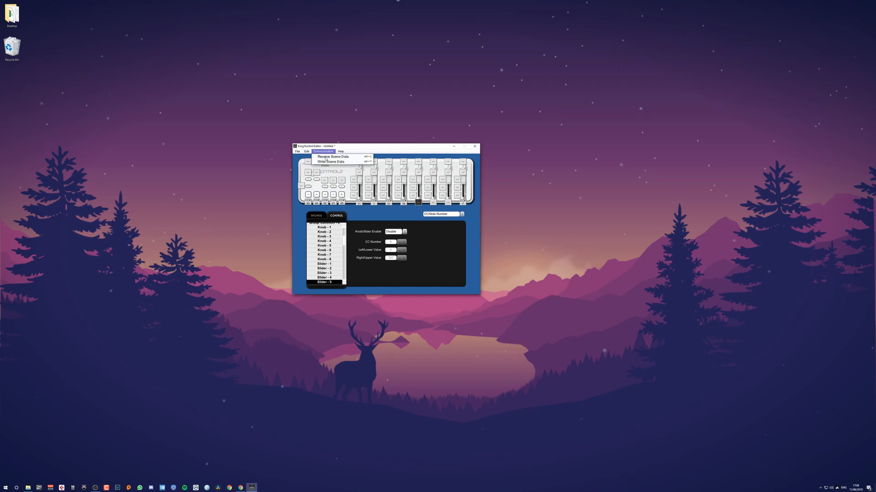
mouse_move(329, 162)
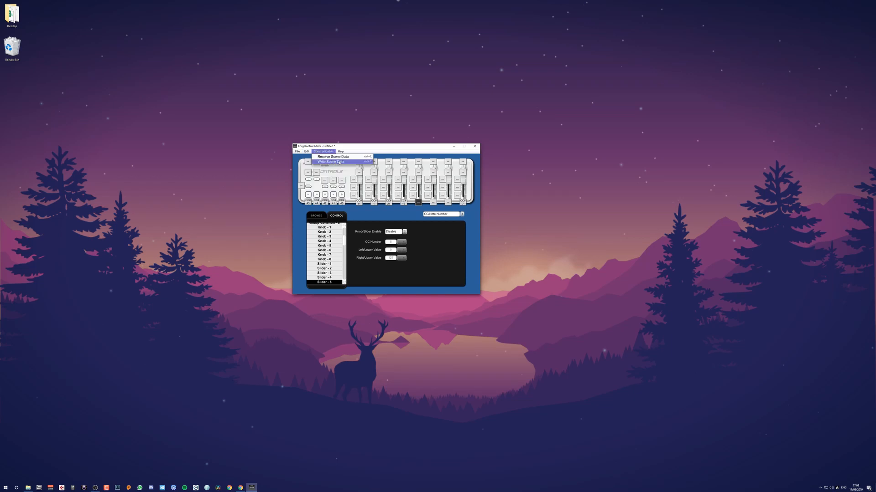
left_click(328, 162)
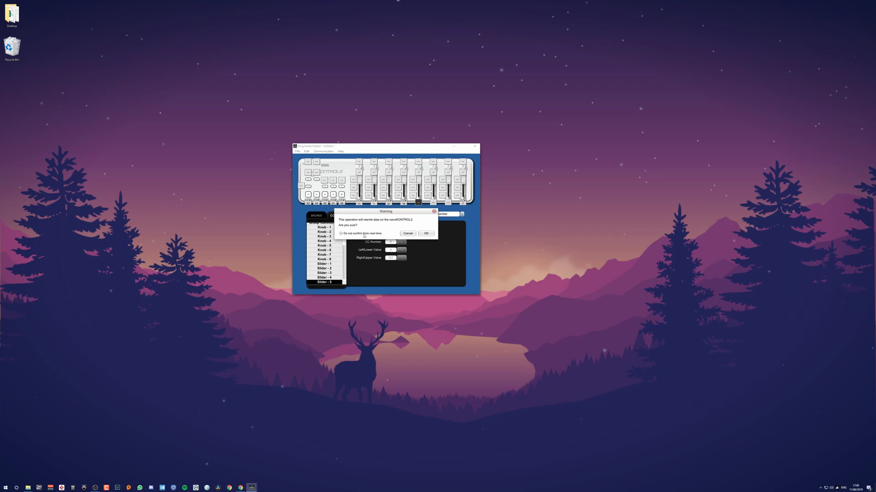
left_click(426, 234)
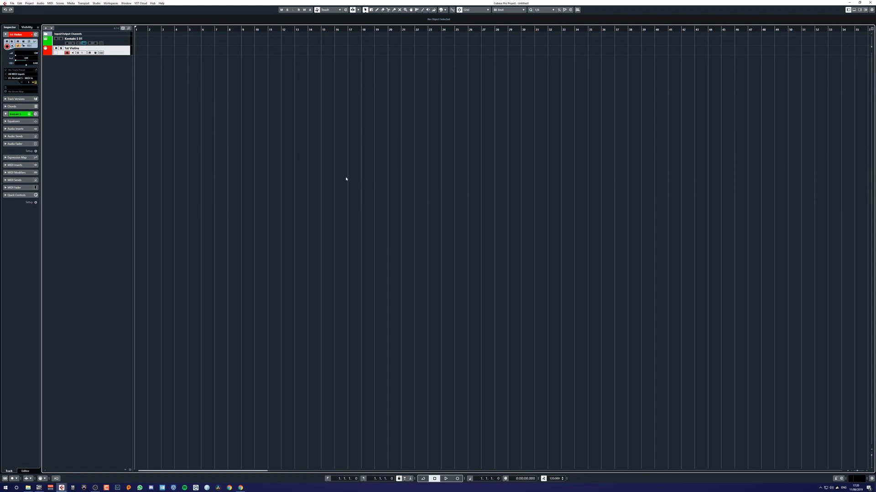
mouse_move(179, 102)
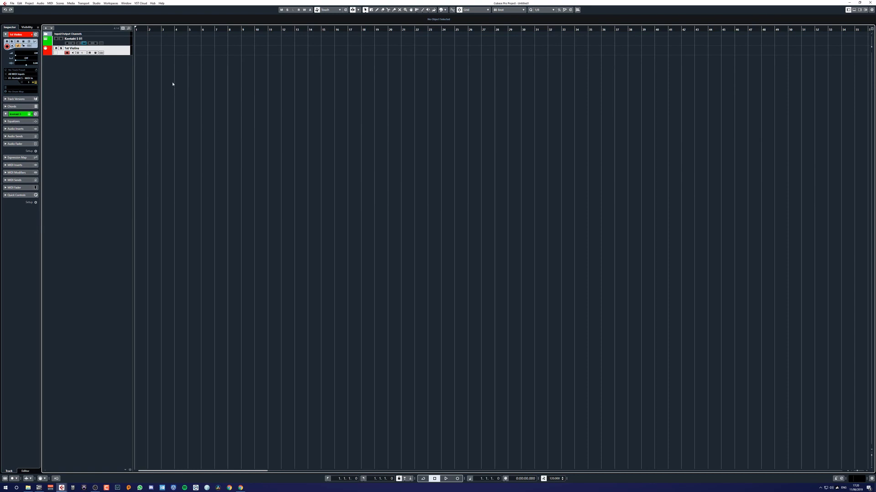
Step: Bring up Studio Setup from the Studio menu, showing the MIDI Port Setup list
left_click(95, 3)
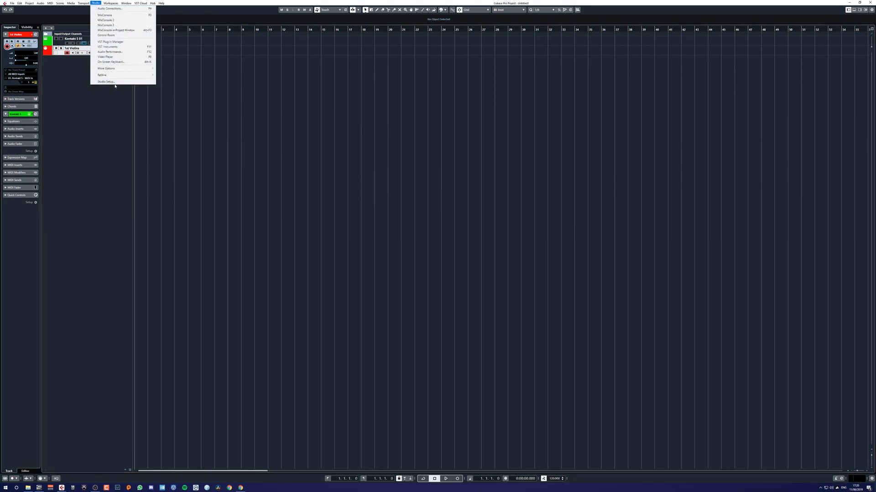
left_click(106, 82)
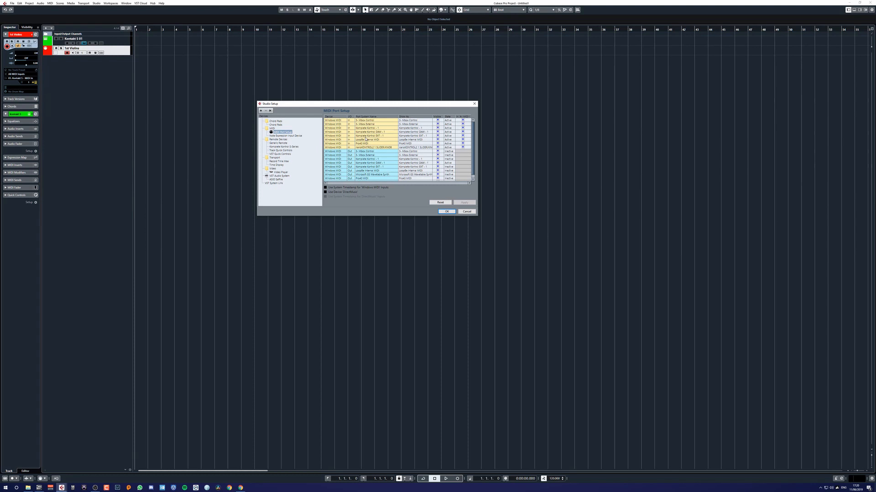
mouse_move(370, 138)
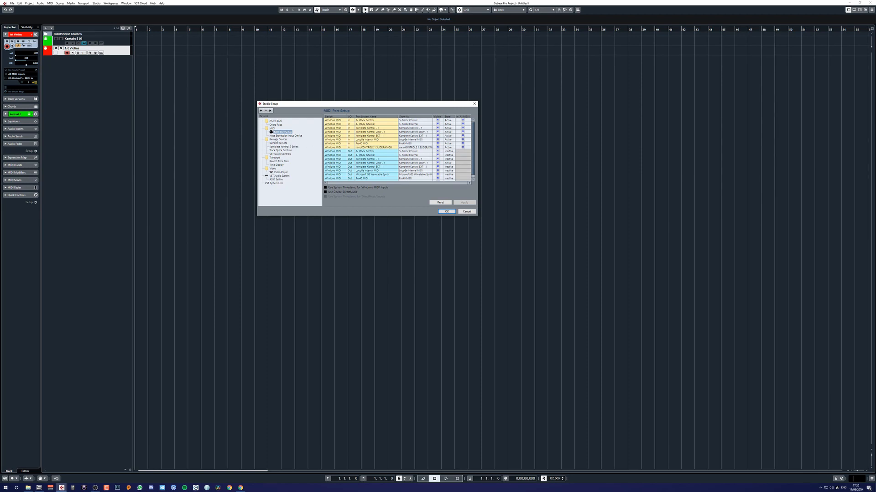
left_click(278, 139)
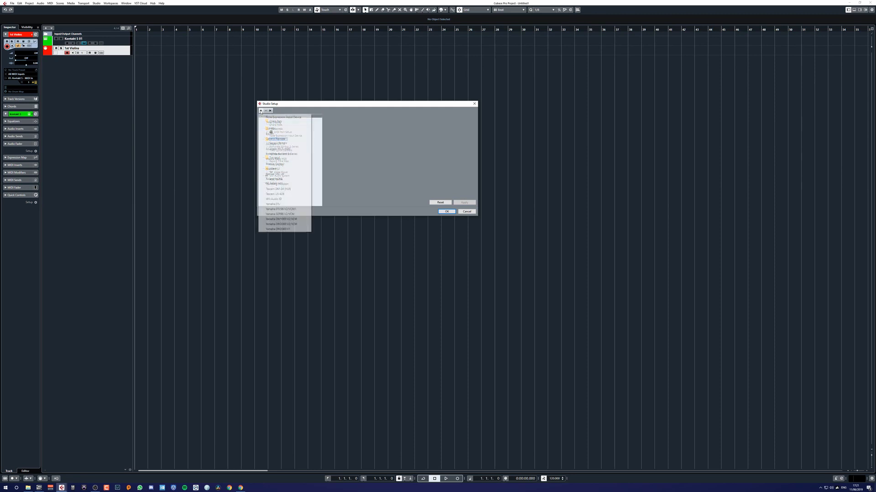
Step: Add a new Generic Remote device in Studio Setup and show its MIDI Input choices
left_click(282, 224)
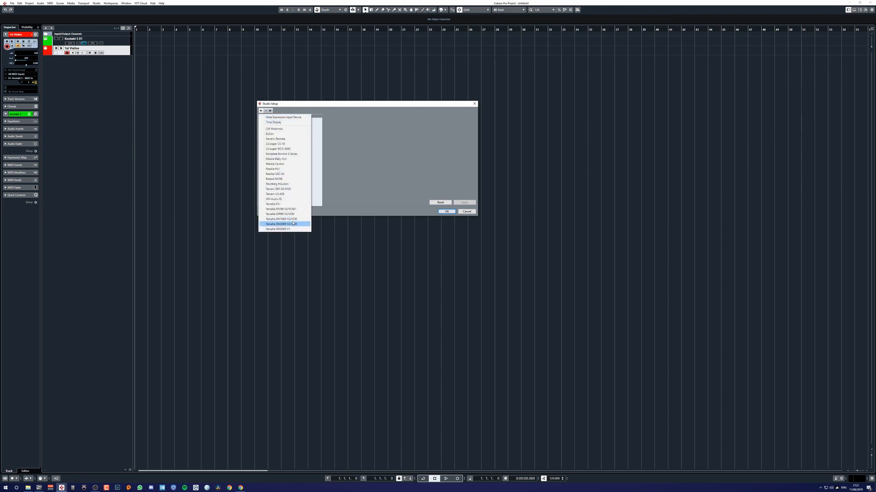
left_click(275, 144)
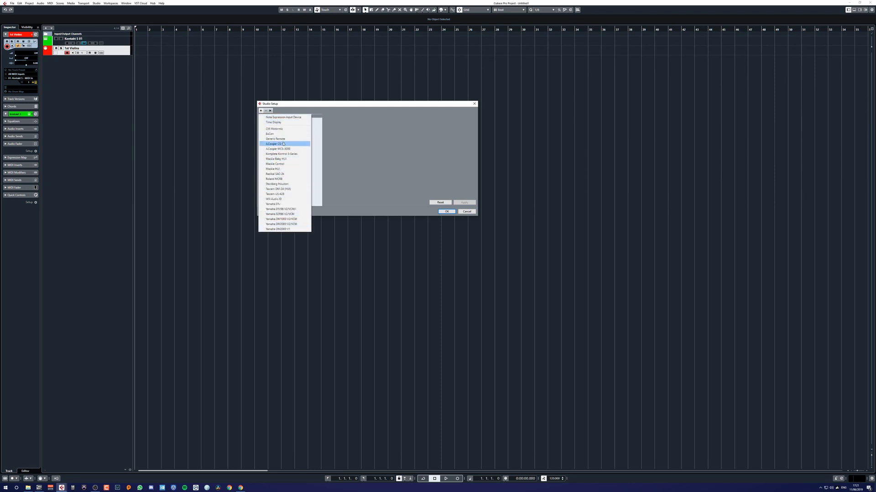
left_click(278, 148)
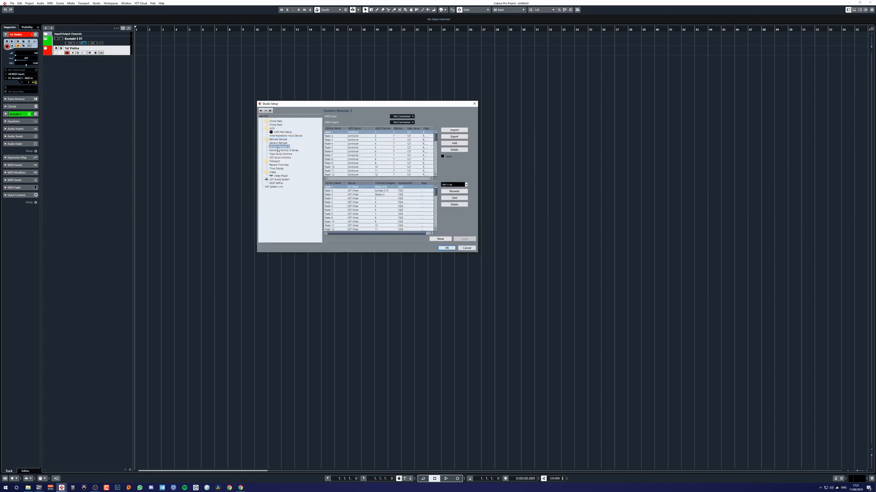
left_click(402, 117)
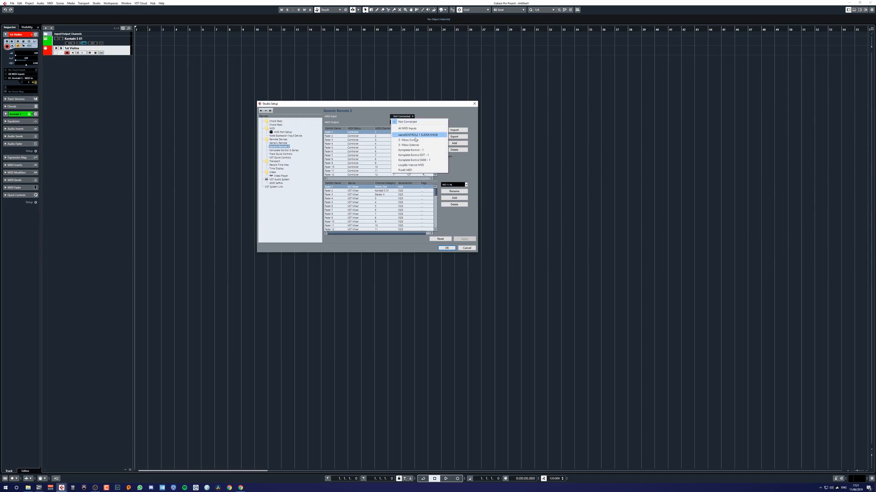
Step: Set Generic Remote 2's MIDI Input to nanoKONTROL2 SLIDER/KNOB
left_click(419, 135)
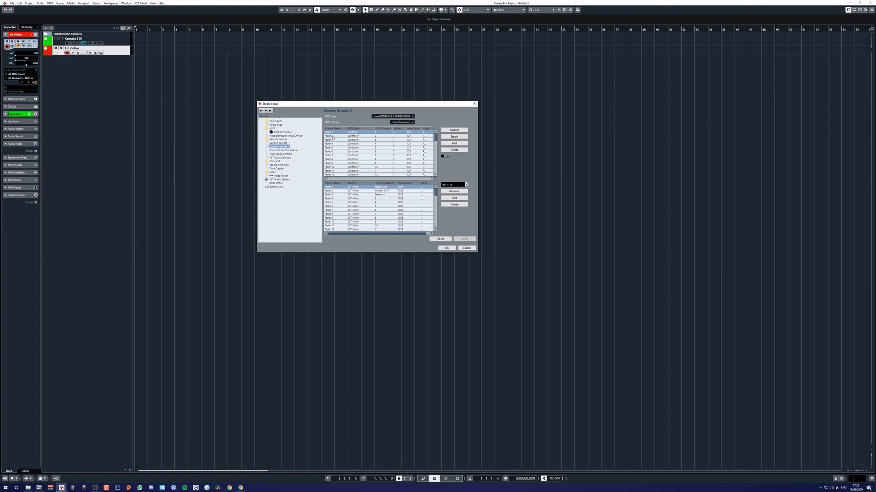
Step: Enable Learn, teach the first control rows their nanoKONTROL2 addresses, and apply the changes
left_click(443, 156)
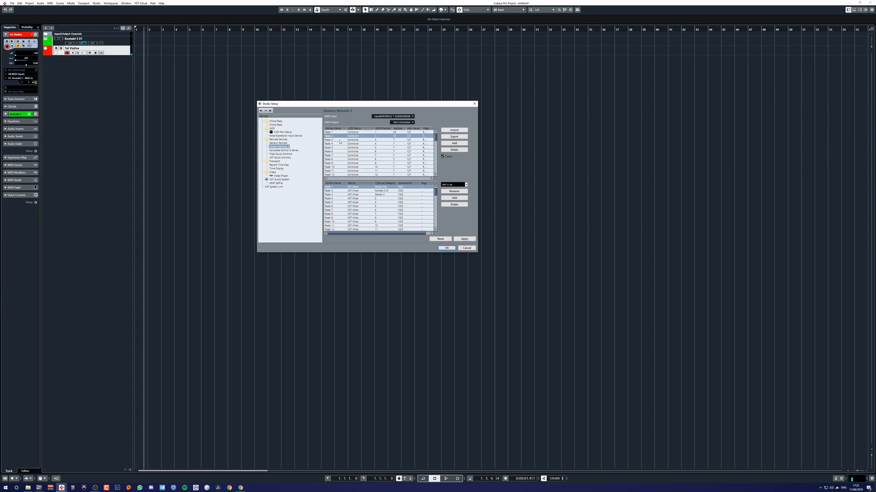
left_click(329, 139)
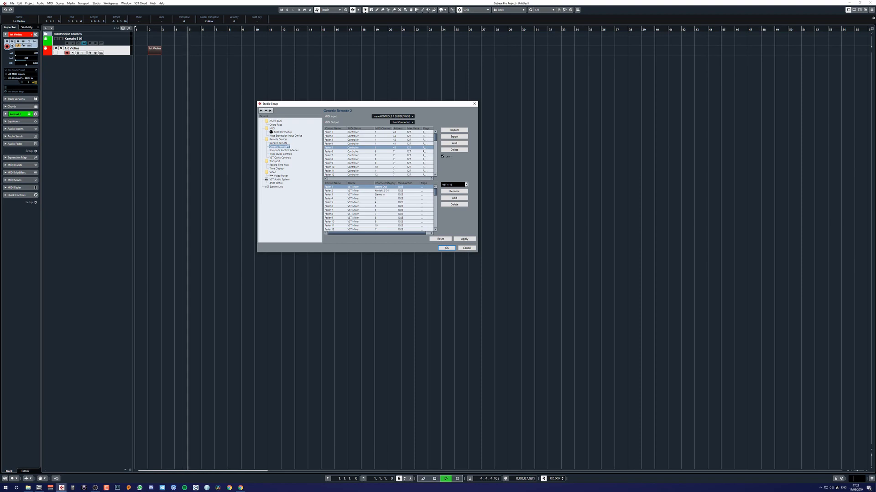
left_click(278, 145)
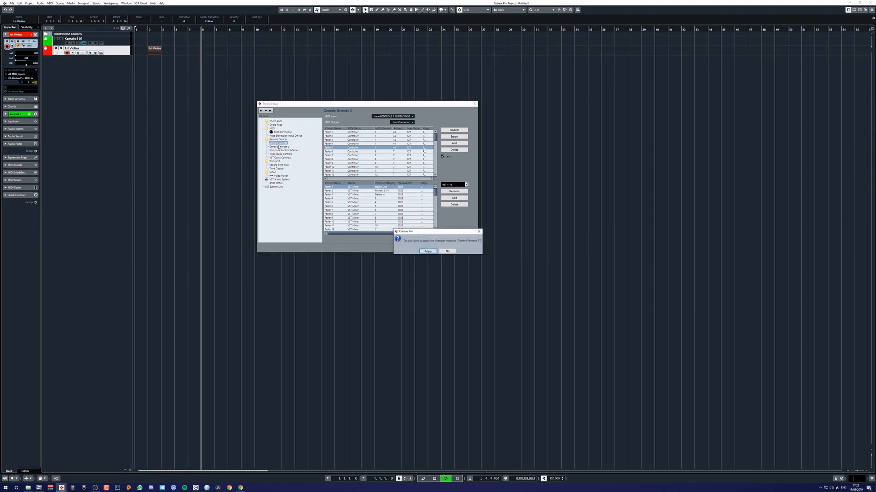
left_click(427, 251)
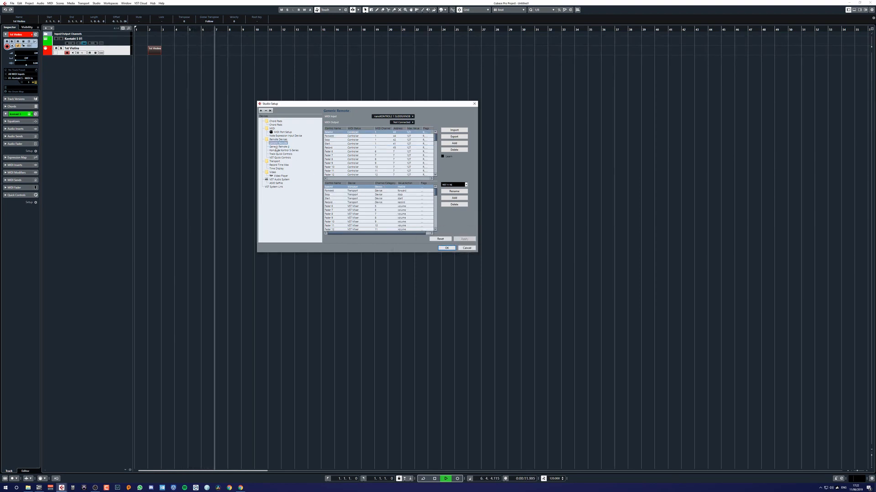
left_click(278, 146)
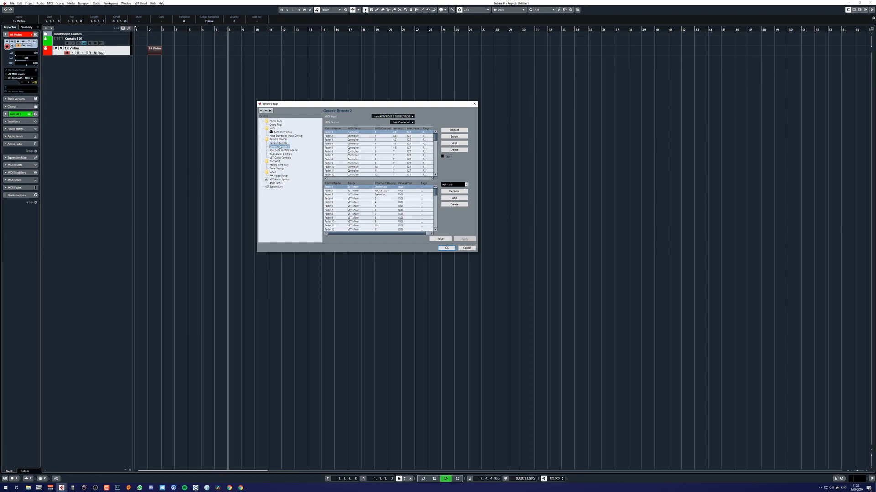
mouse_move(490, 307)
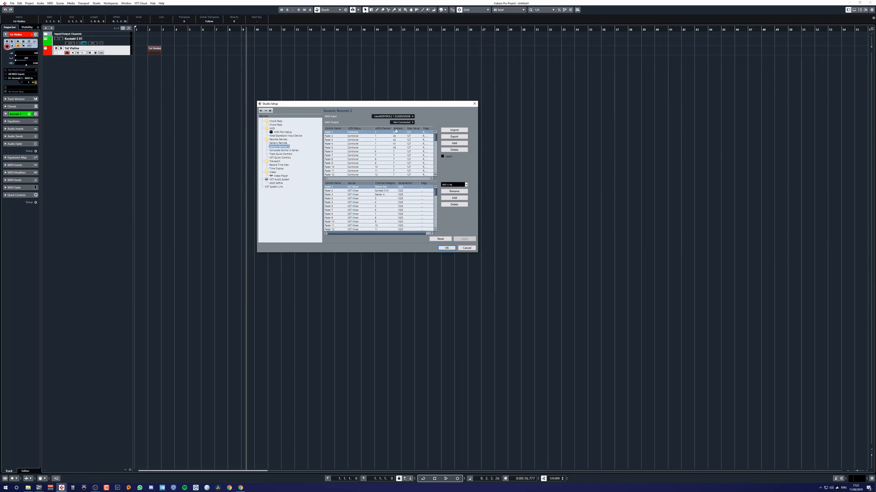
Step: Rename the first Generic Remote 2 controls Rewind, Forwards, Stop and Play
left_click(329, 132)
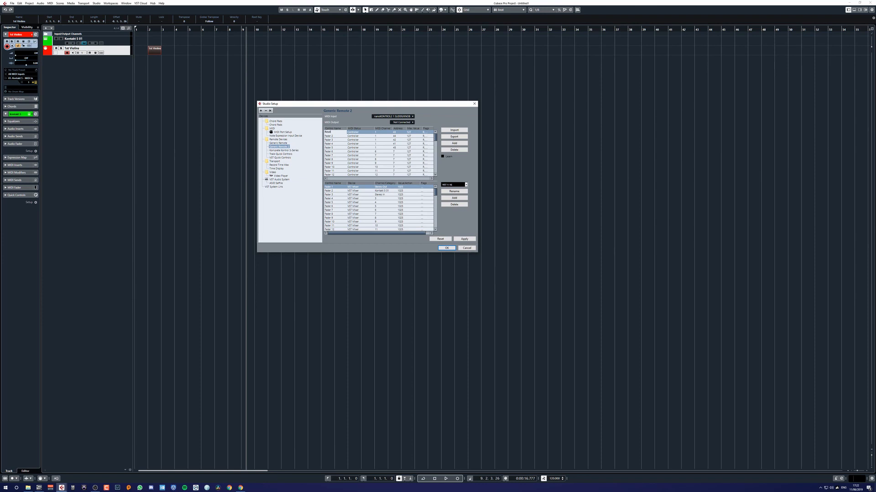
left_click(329, 136)
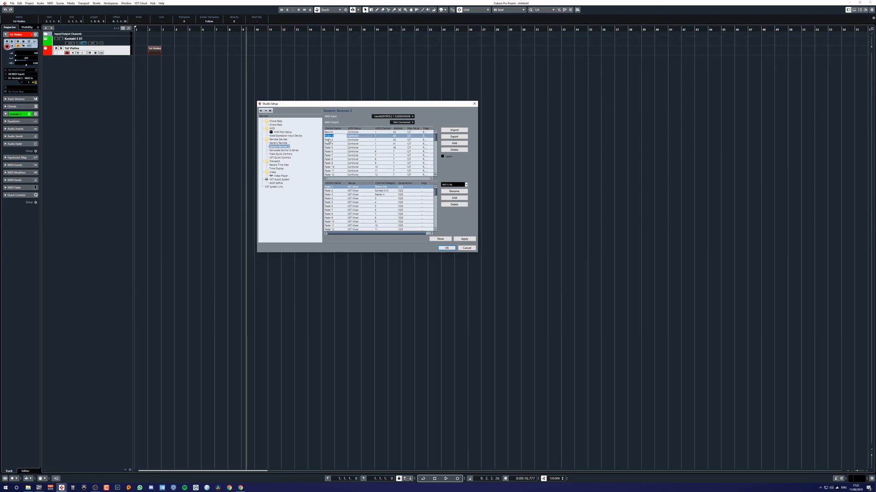
left_click(329, 136)
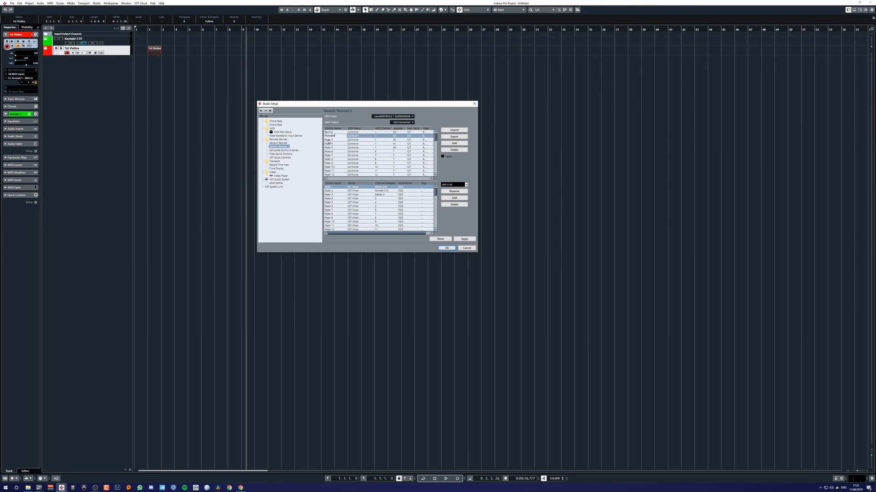
left_click(332, 139)
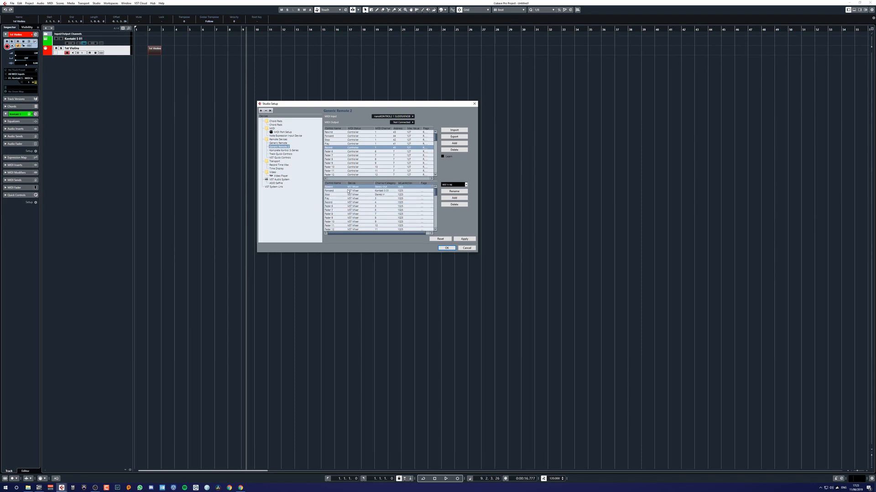
Step: Assign the first control's Device to Transport instead of the VST Mixer
left_click(353, 186)
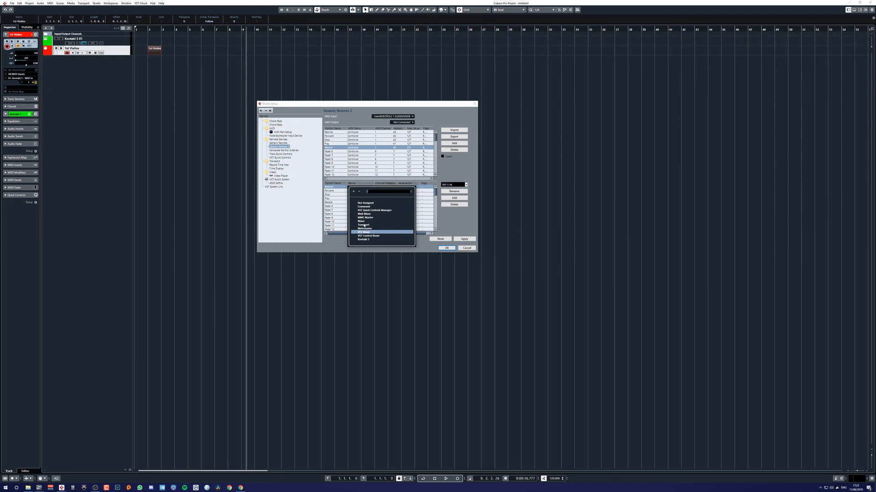
left_click(364, 231)
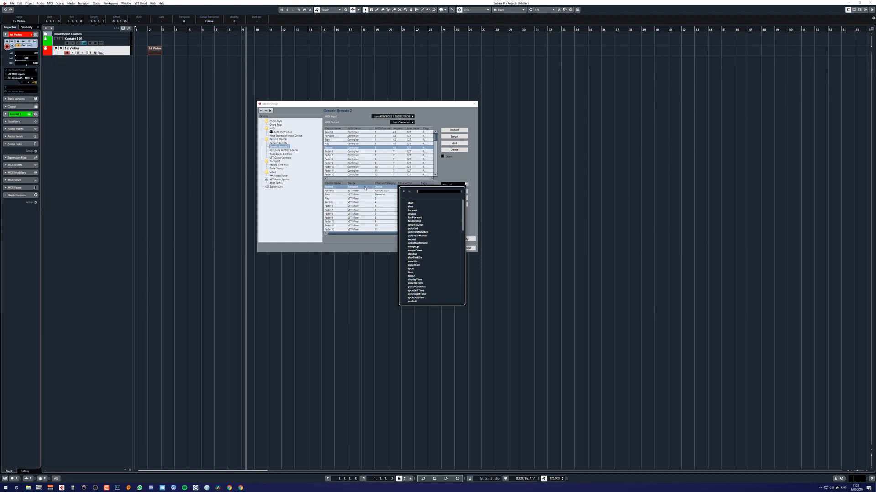
mouse_move(425, 188)
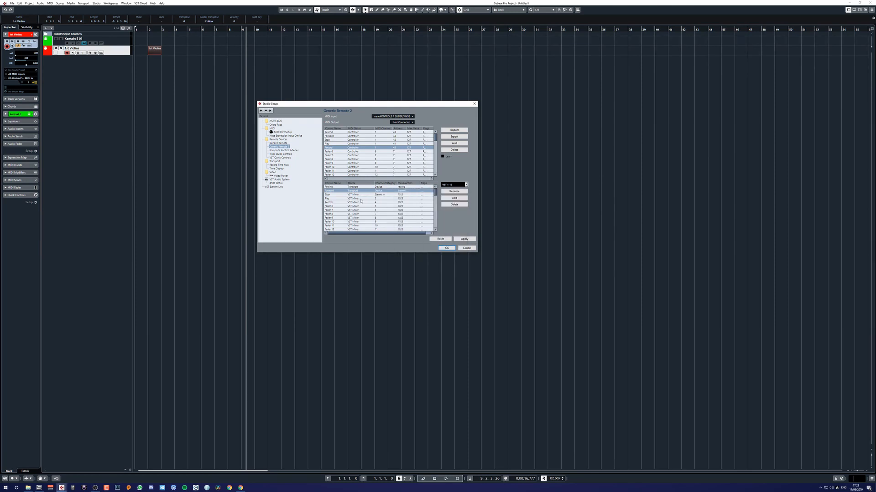
left_click(378, 190)
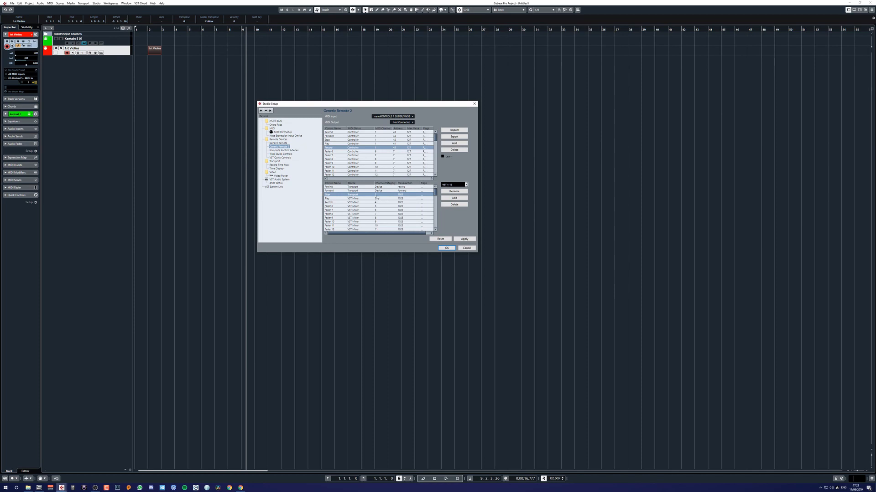
Step: Map the Play control to the Transport device's start command
left_click(401, 195)
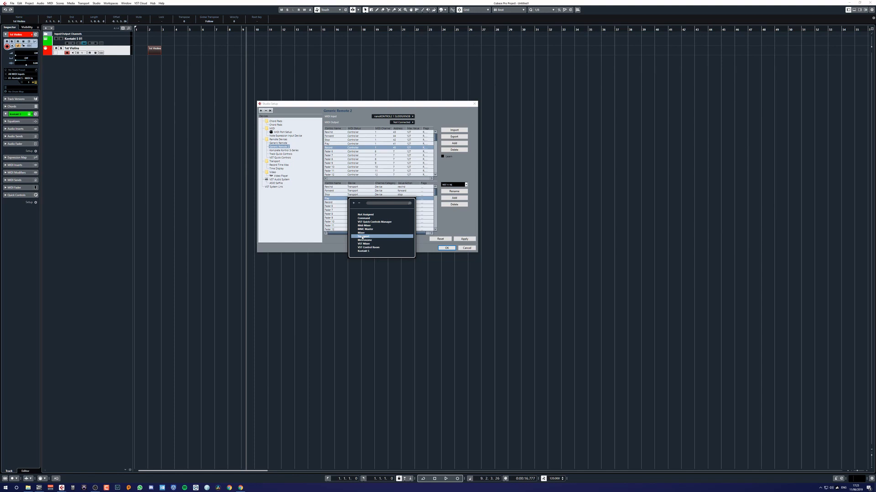
left_click(364, 244)
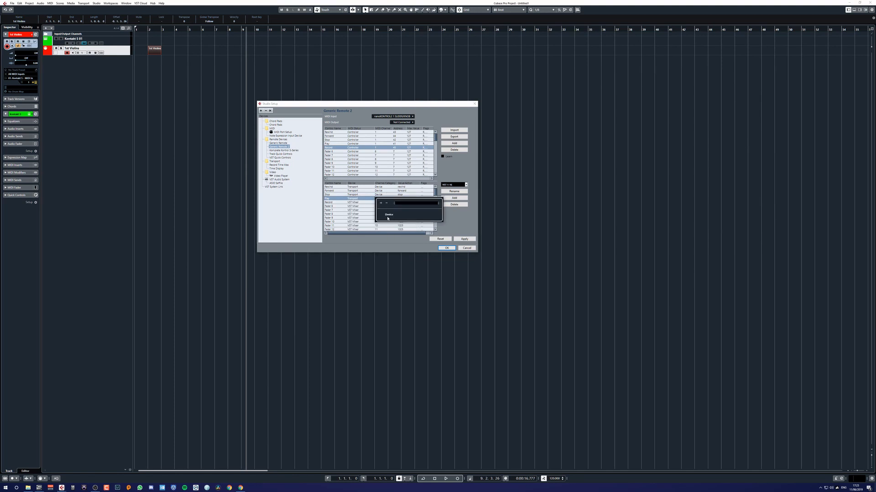
left_click(408, 202)
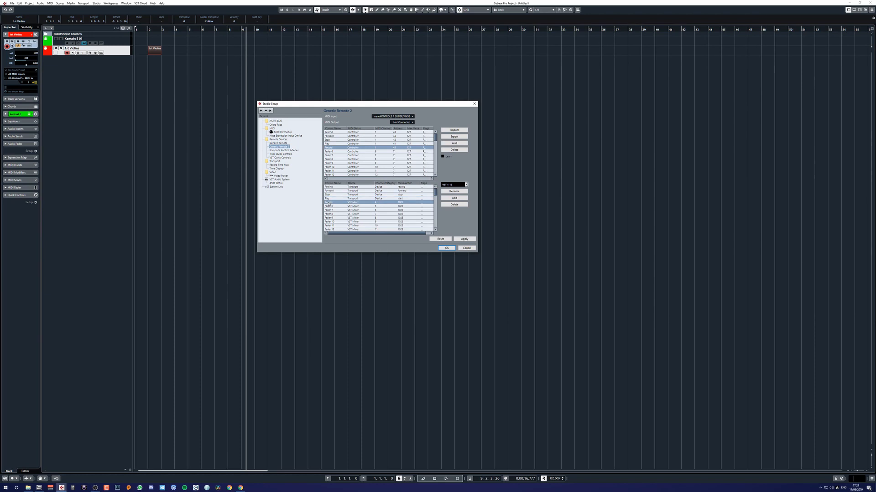
Step: Map Record to Transport record, apply the remote changes and close Studio Setup with OK
left_click(355, 202)
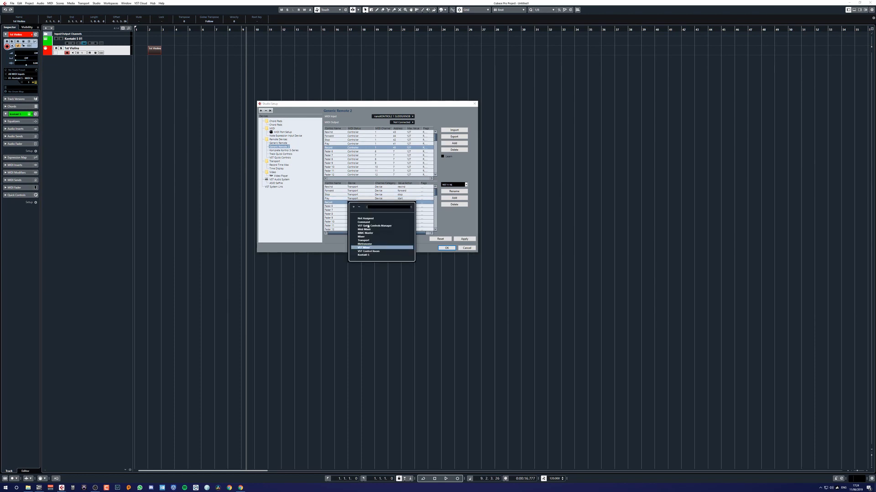
left_click(365, 247)
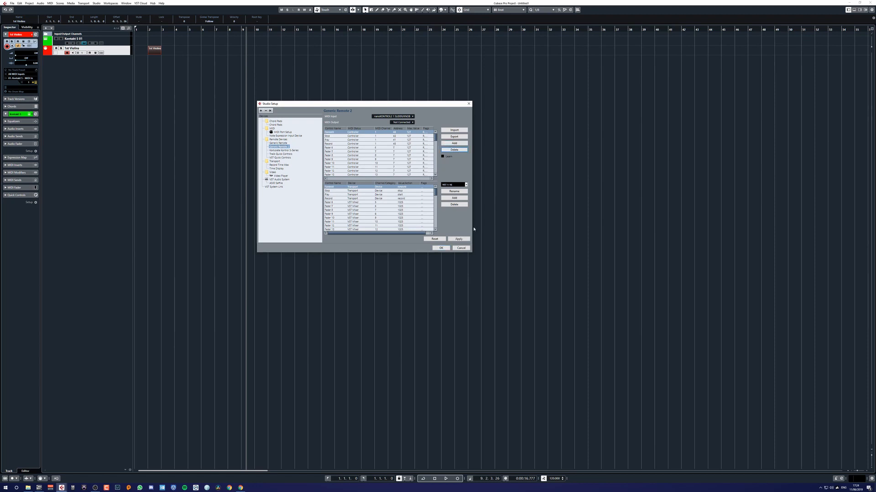
left_click(411, 116)
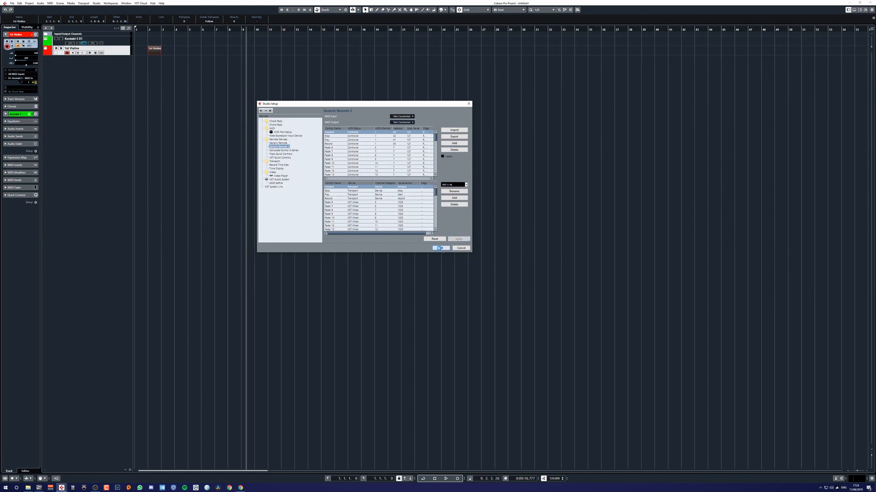
left_click(439, 248)
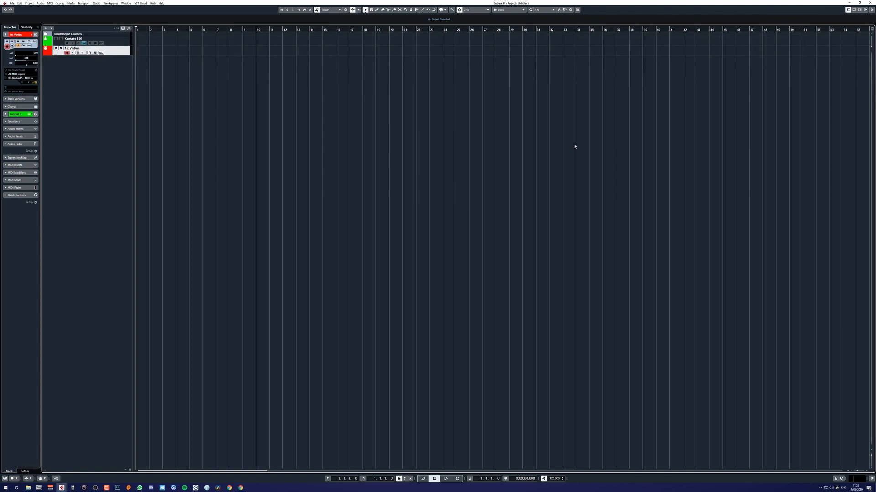
Step: Start and stop project playback several times from the nanoKONTROL2 transport buttons
left_click(446, 479)
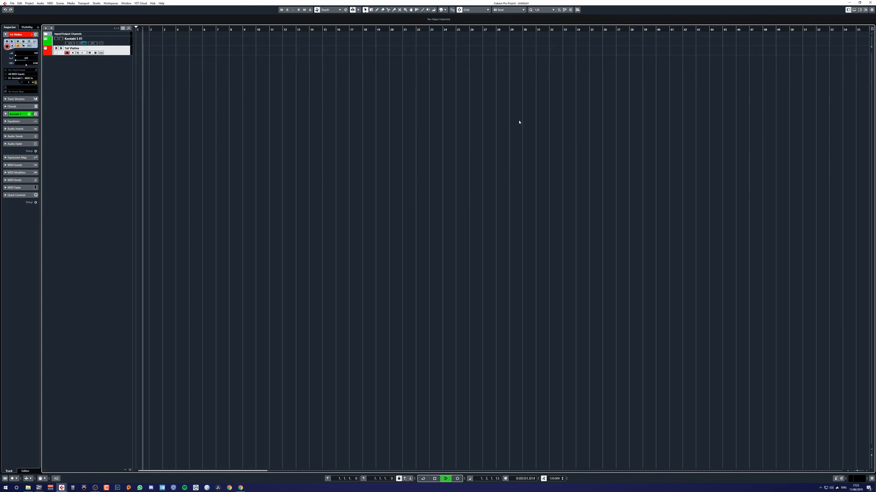
left_click(446, 478)
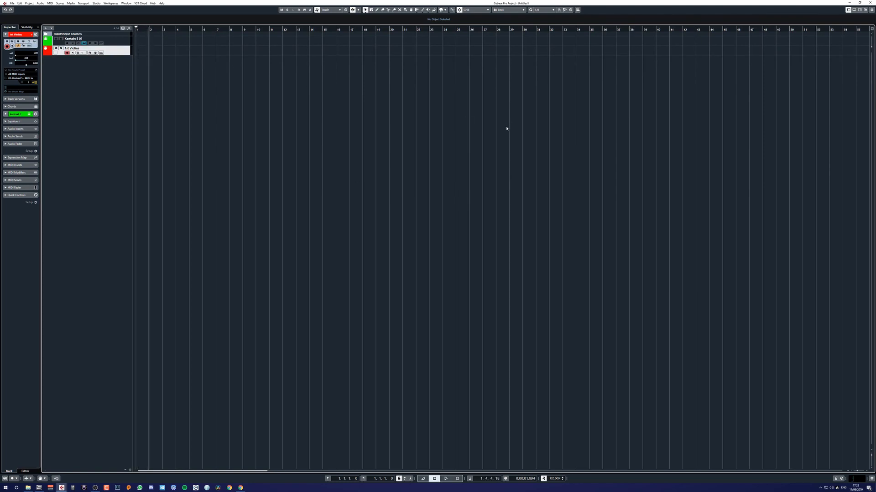
left_click(445, 479)
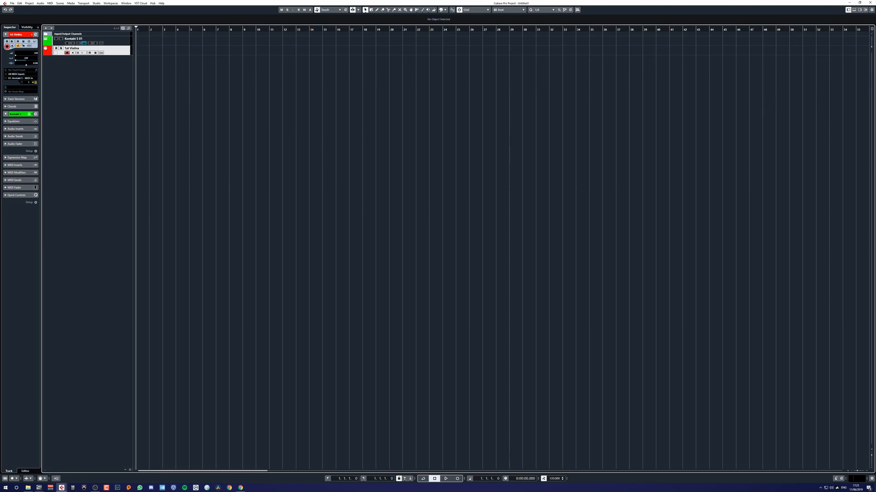
left_click(445, 478)
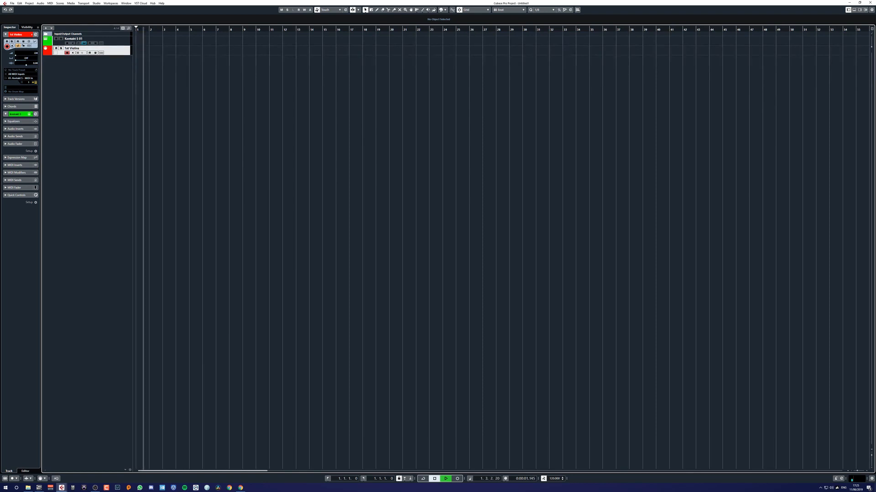
left_click(446, 478)
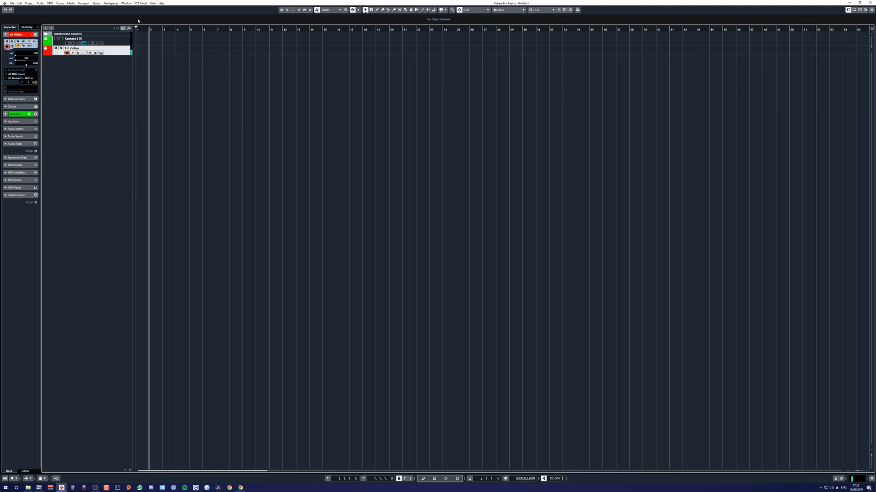
mouse_move(232, 57)
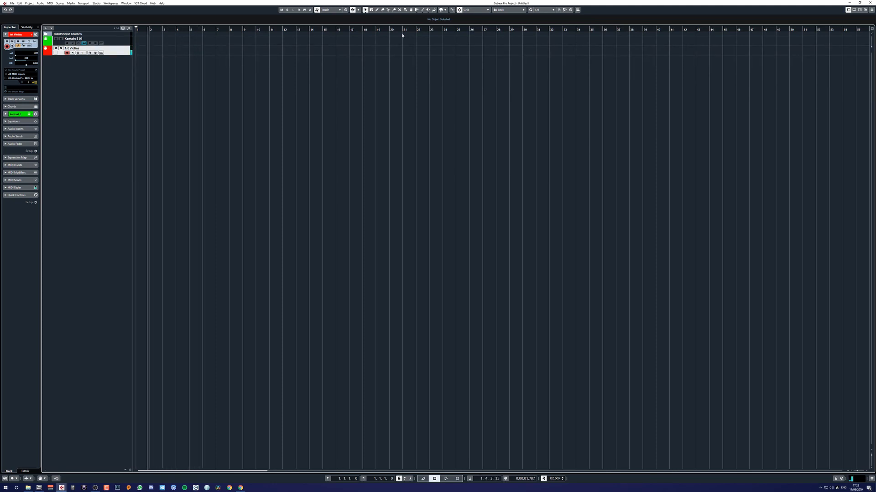
left_click(445, 478)
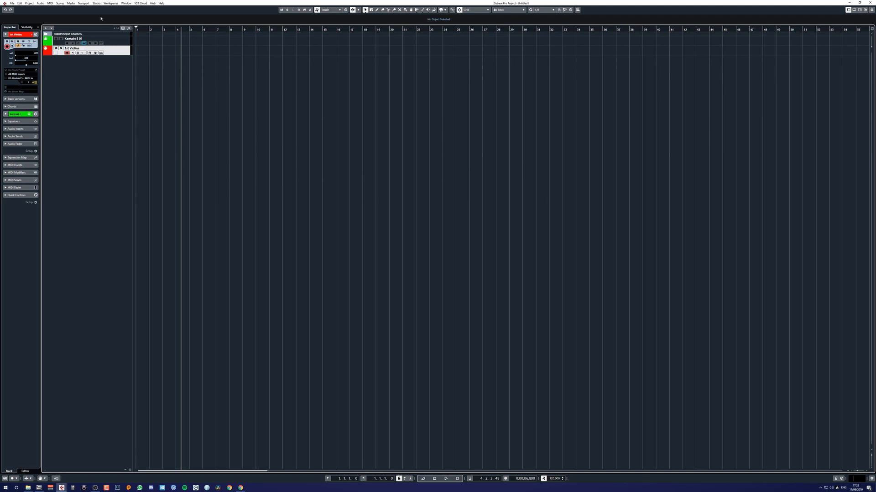
mouse_move(226, 93)
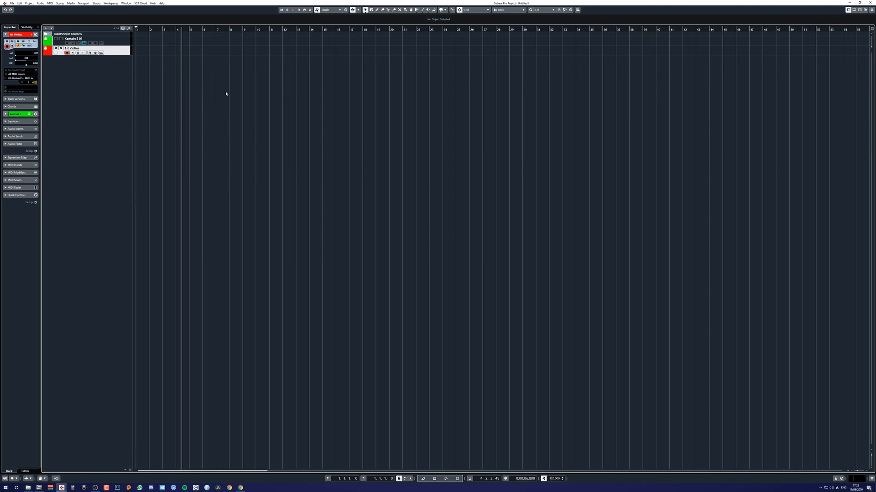
mouse_move(227, 92)
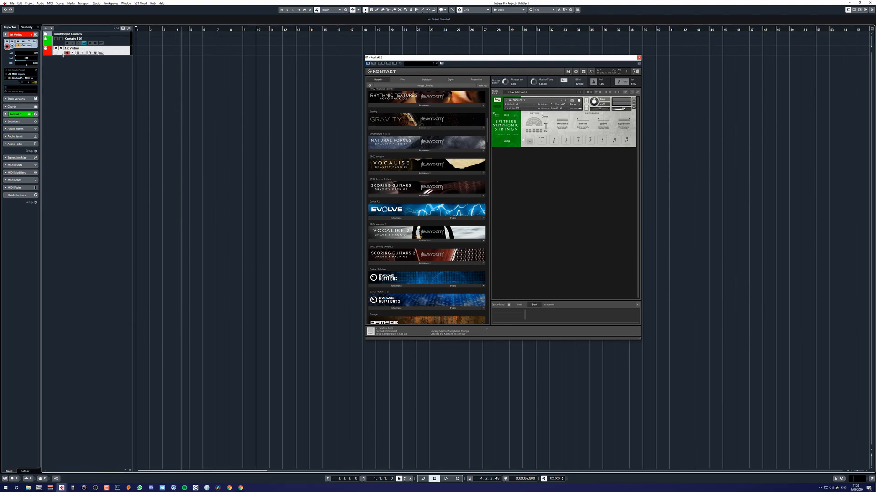
Step: Show the keyboard panel and set the Dynamics knob to Learn MIDI CC# Automation
left_click(20, 91)
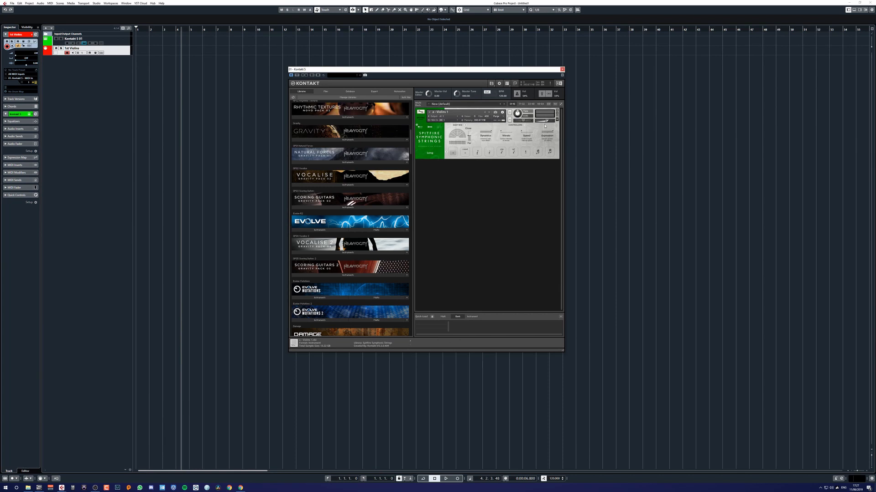
mouse_move(541, 124)
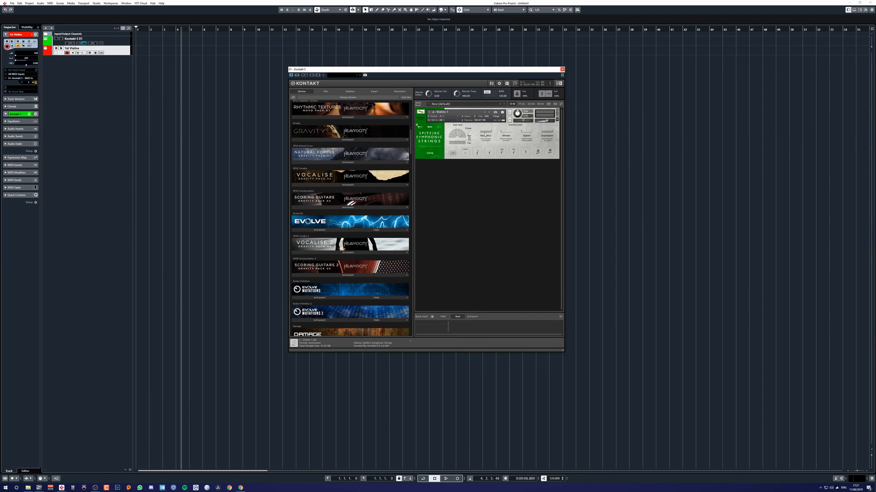
right_click(486, 132)
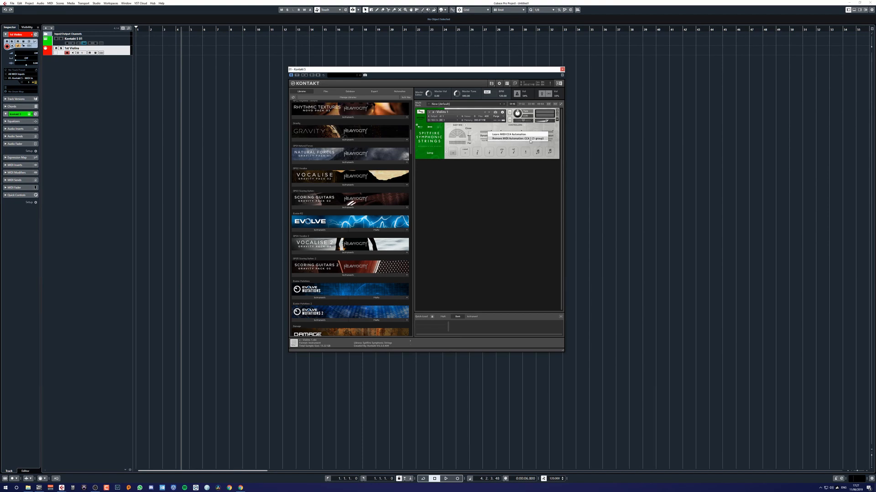
left_click(514, 137)
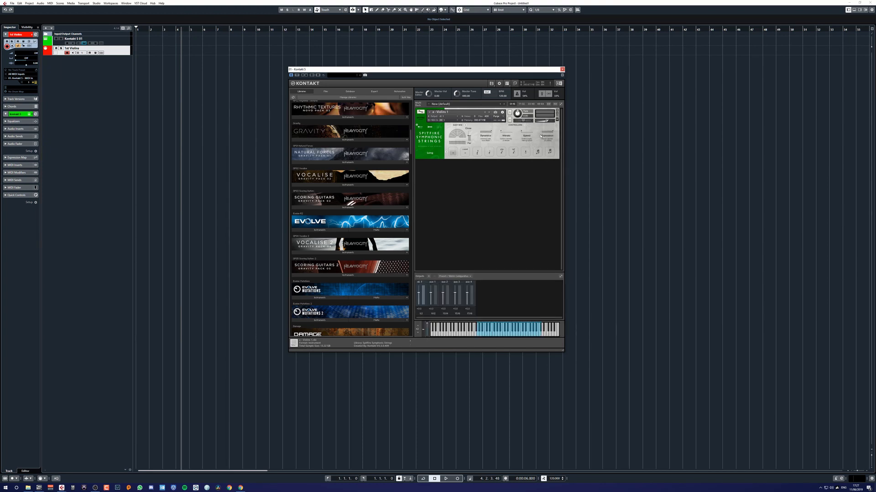
Step: Set the remaining performance knobs (Vibrato, Speed, Expression) to learn their nanoKONTROL2 faders
right_click(505, 134)
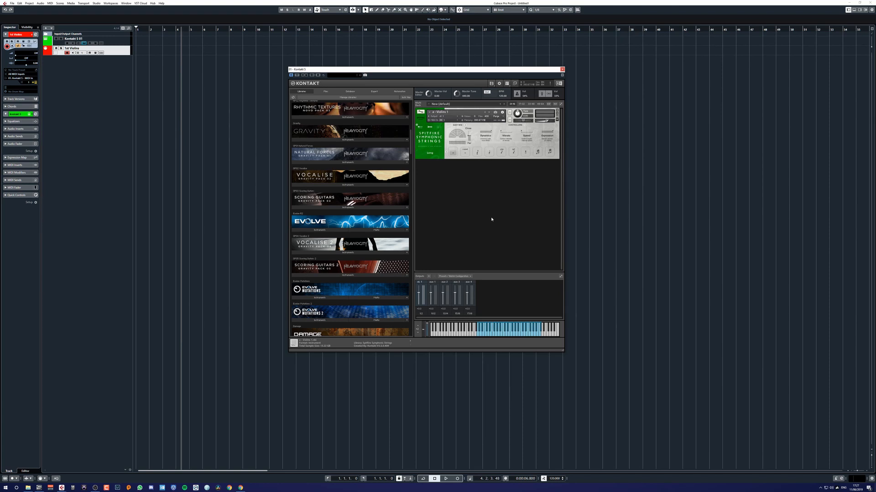
mouse_move(544, 238)
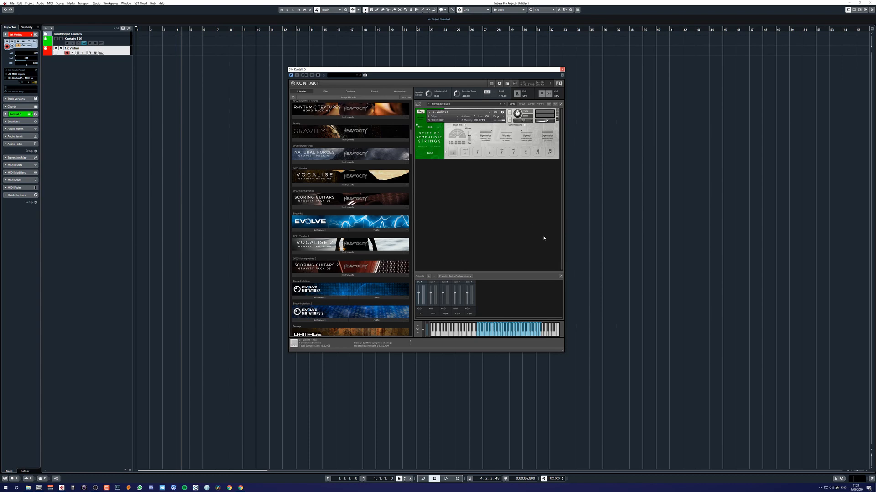
mouse_move(477, 209)
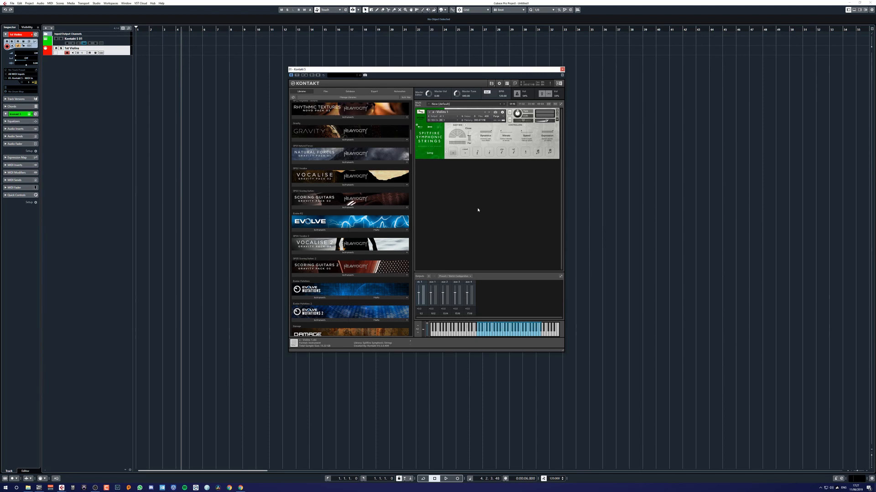
mouse_move(444, 189)
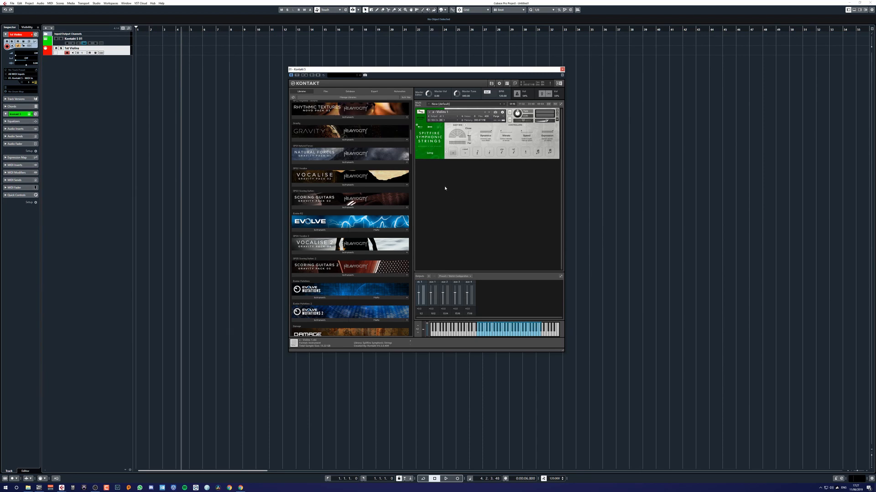
mouse_move(442, 190)
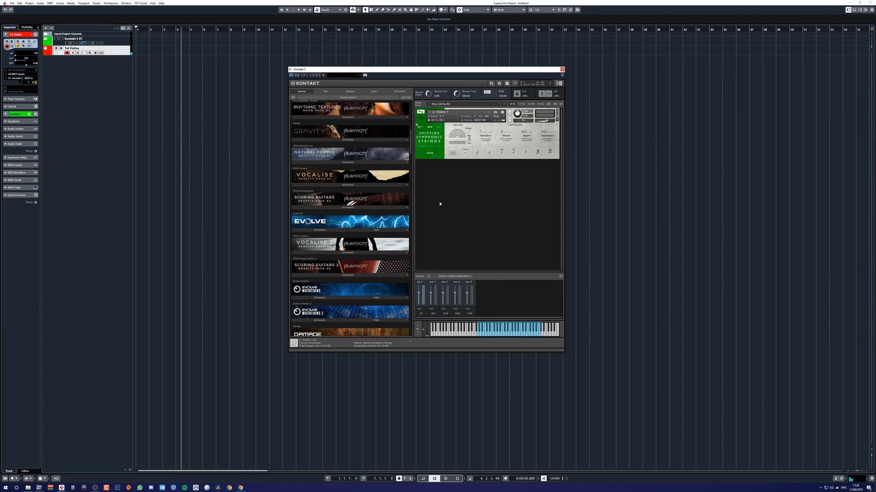
mouse_move(437, 205)
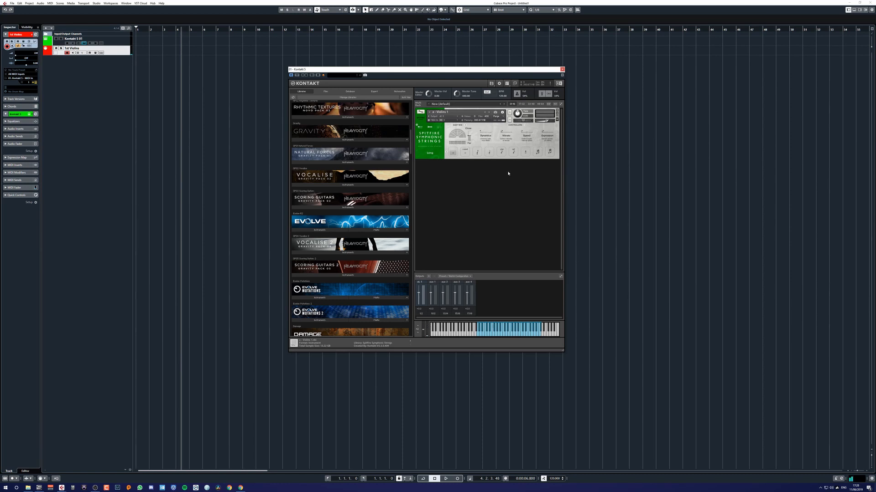
mouse_move(500, 179)
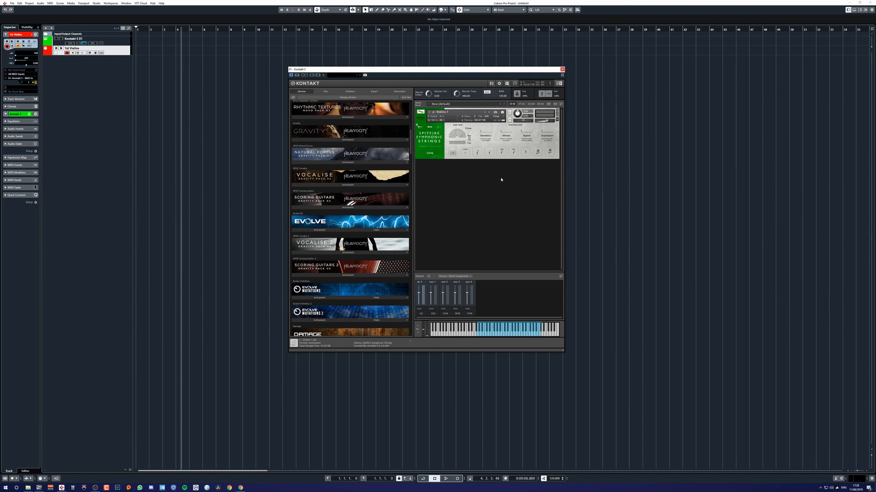